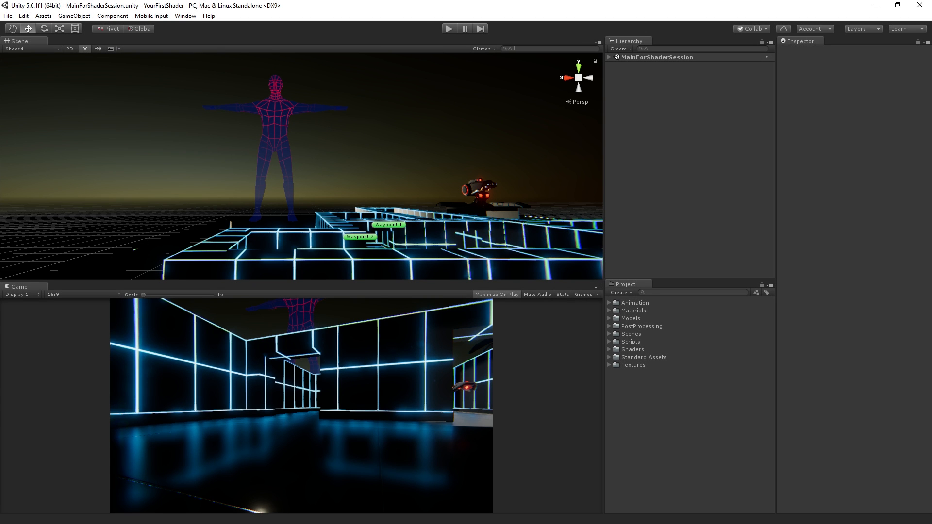
{"action": "mouse_move", "coordinate": [646, 138]}
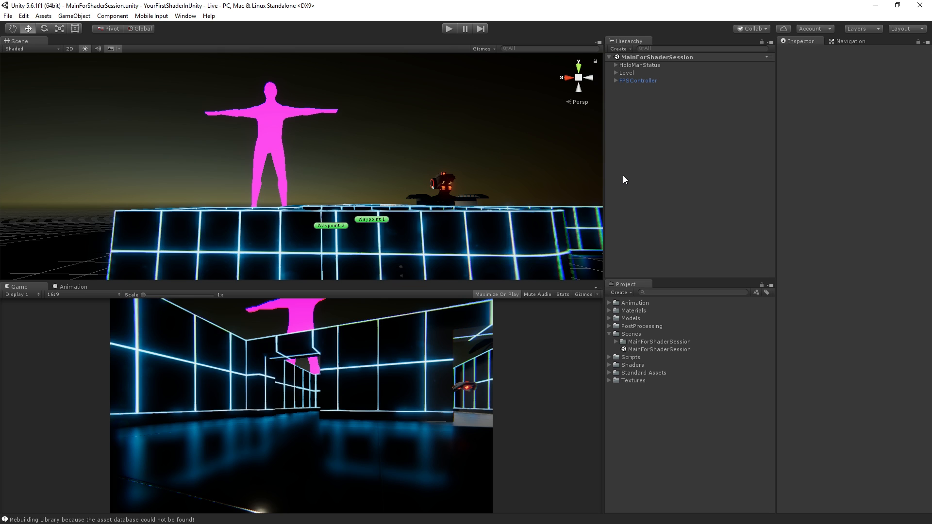
{"action": "mouse_move", "coordinate": [703, 166]}
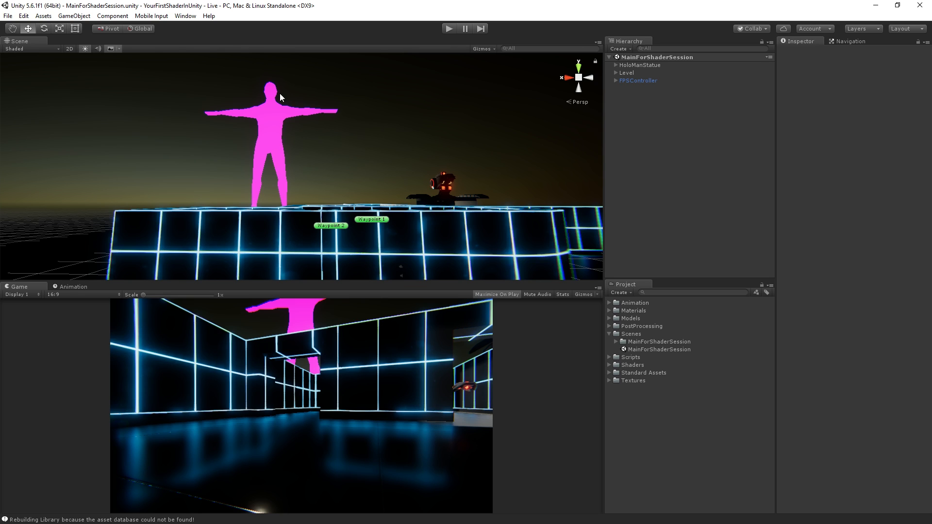
{"action": "mouse_move", "coordinate": [280, 135]}
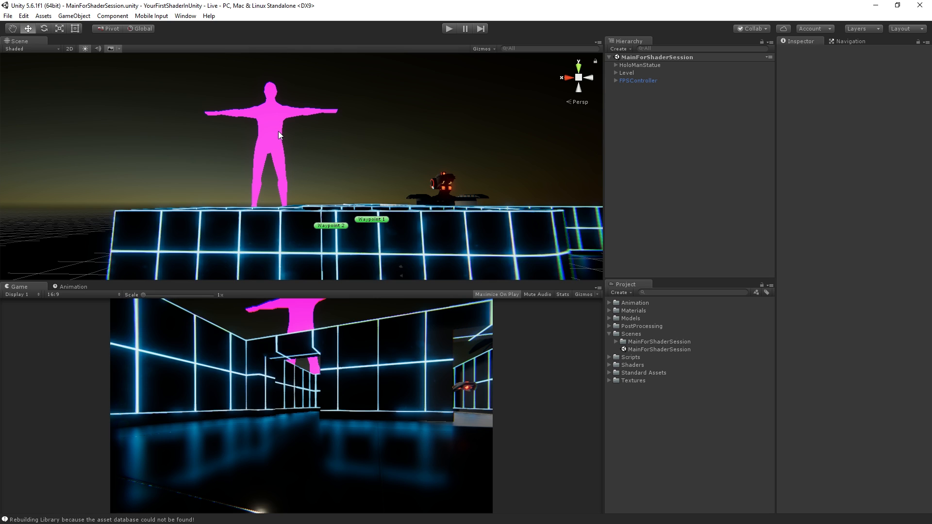
{"action": "mouse_move", "coordinate": [288, 125]}
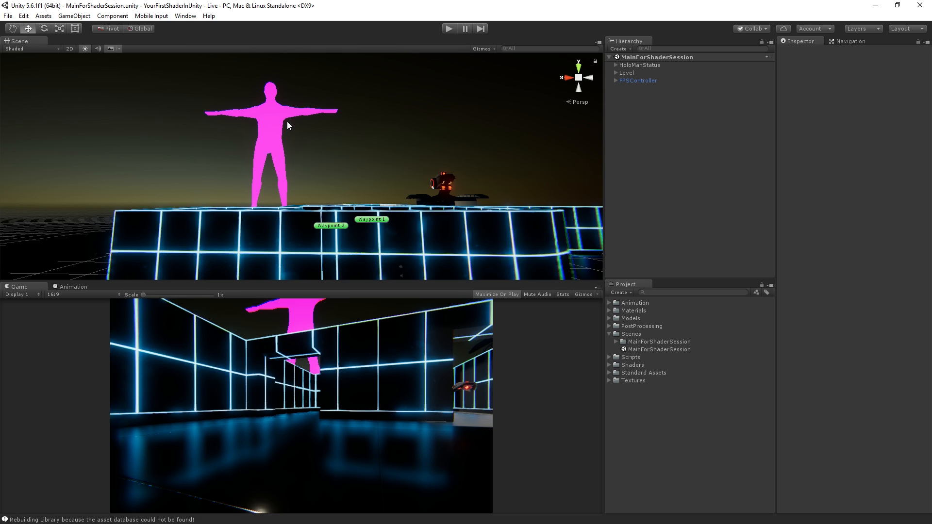
{"action": "mouse_move", "coordinate": [291, 128]}
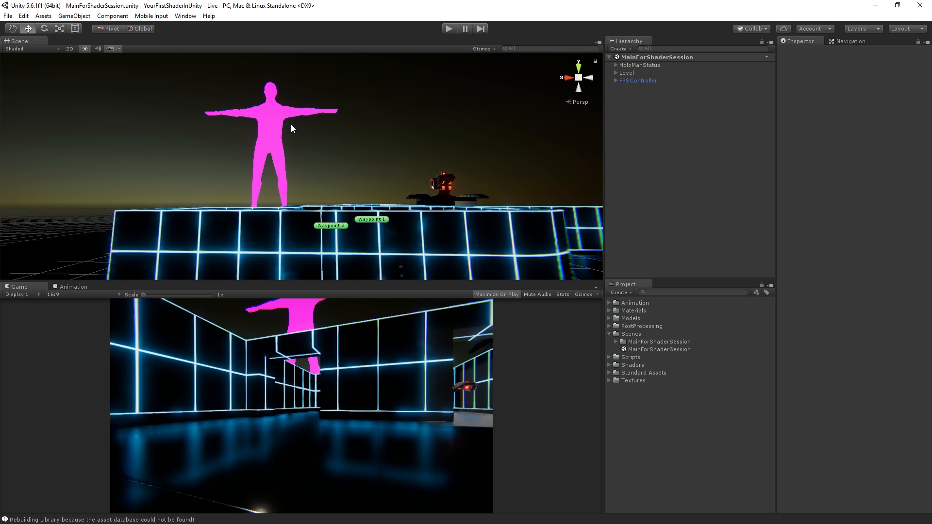
{"action": "mouse_move", "coordinate": [330, 127]}
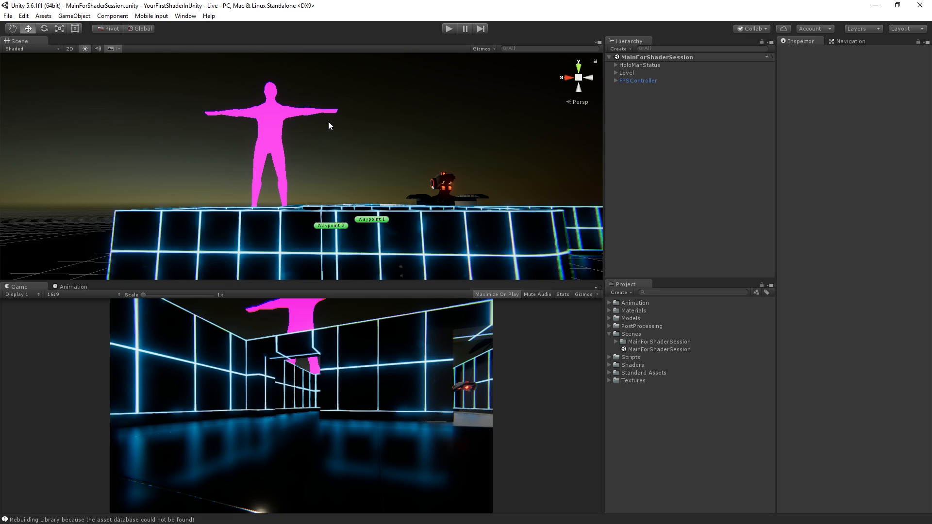
{"action": "mouse_move", "coordinate": [333, 124]}
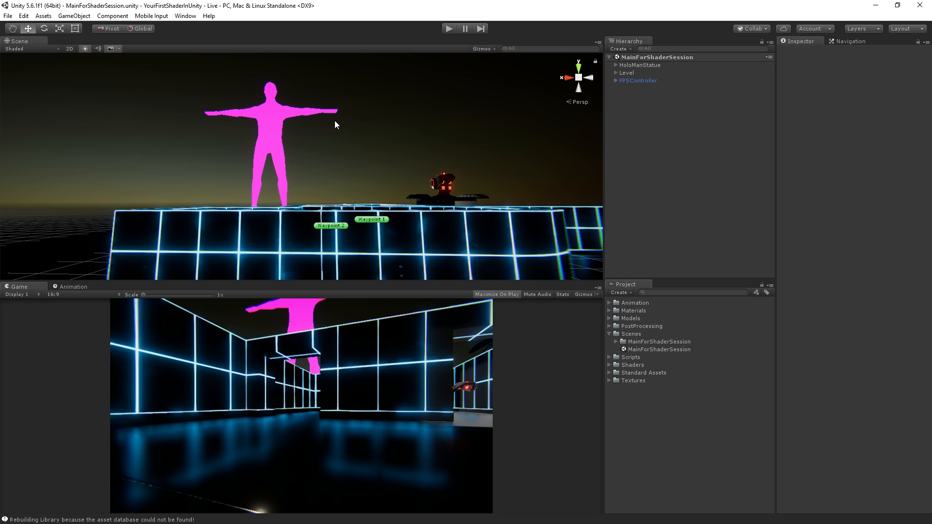
{"action": "mouse_move", "coordinate": [241, 114]}
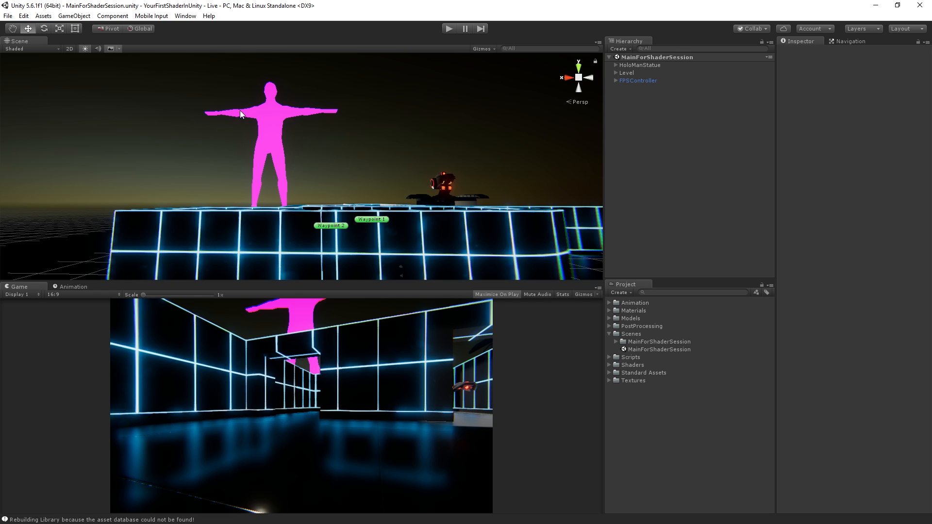
{"action": "mouse_move", "coordinate": [212, 100]}
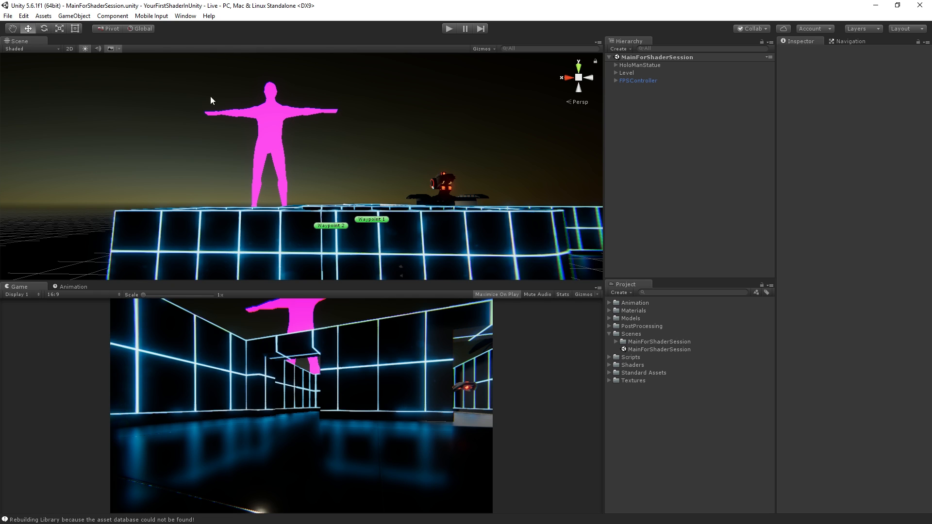
{"action": "mouse_move", "coordinate": [336, 115]}
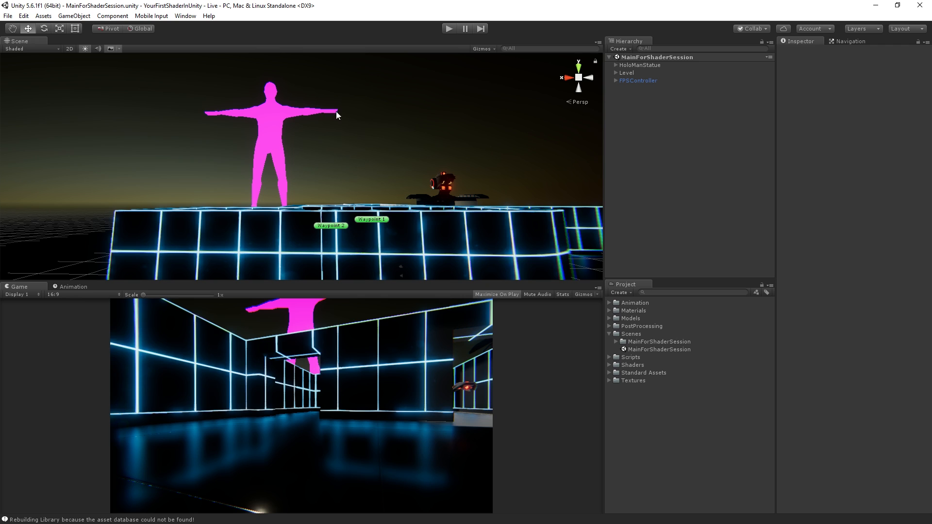
{"action": "mouse_move", "coordinate": [381, 150]}
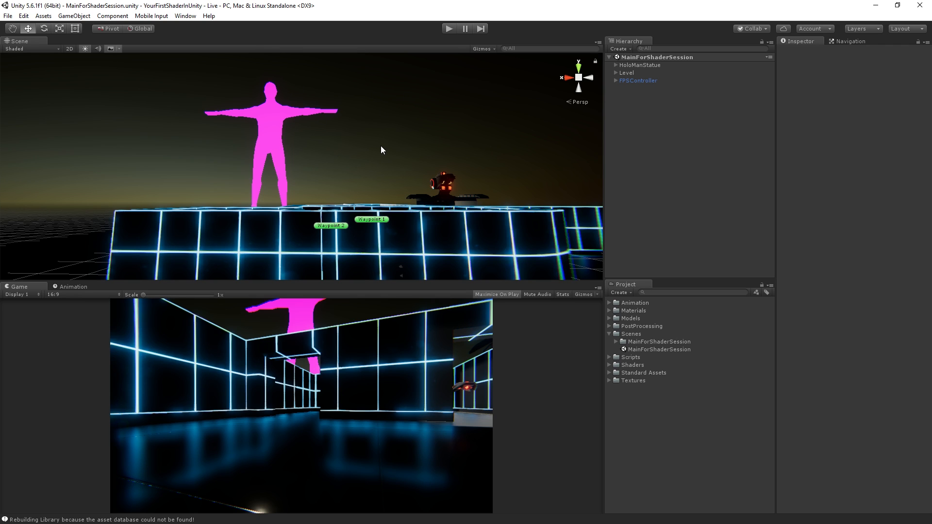
{"action": "mouse_move", "coordinate": [299, 102]}
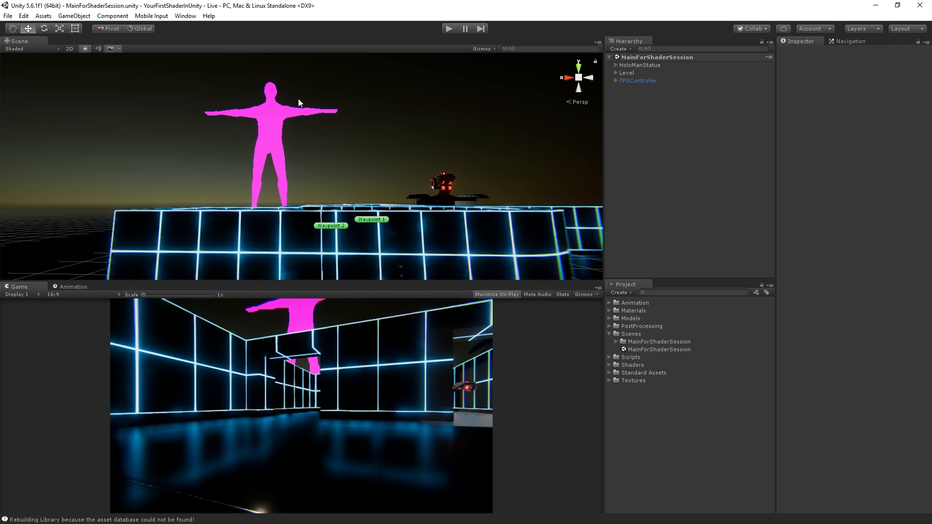
{"action": "mouse_move", "coordinate": [314, 114]}
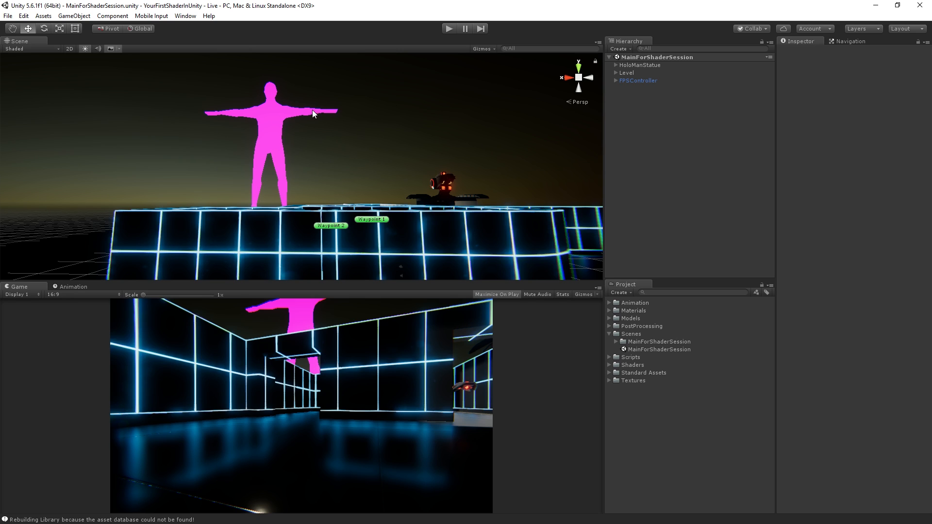
{"action": "mouse_move", "coordinate": [382, 122]}
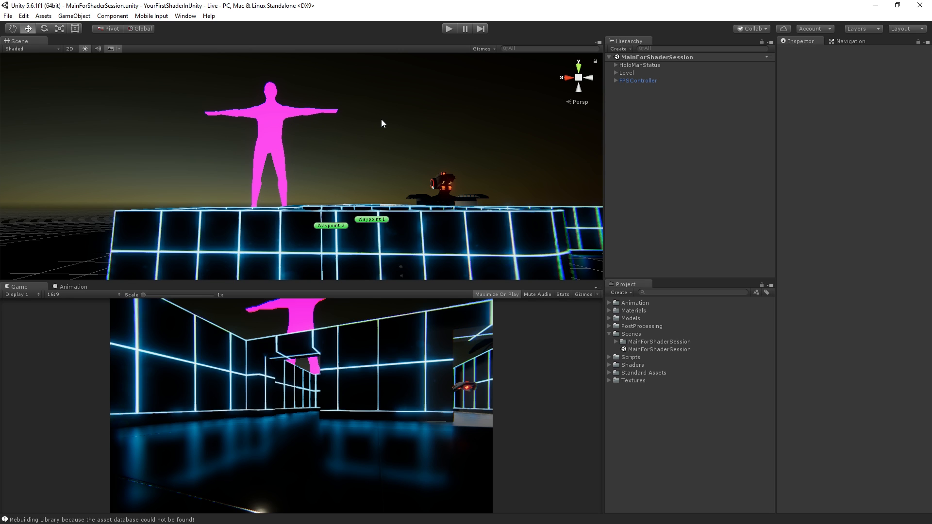
{"action": "mouse_move", "coordinate": [288, 151]}
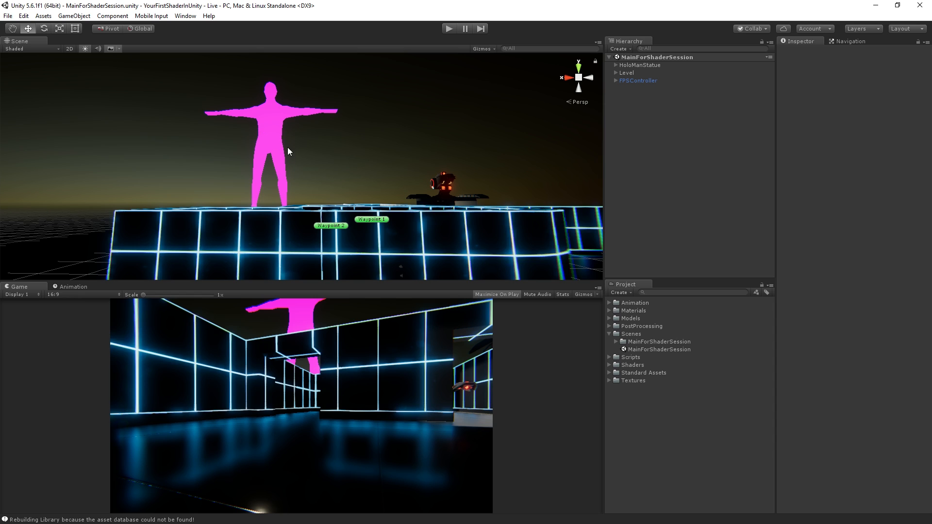
{"action": "mouse_move", "coordinate": [275, 123]}
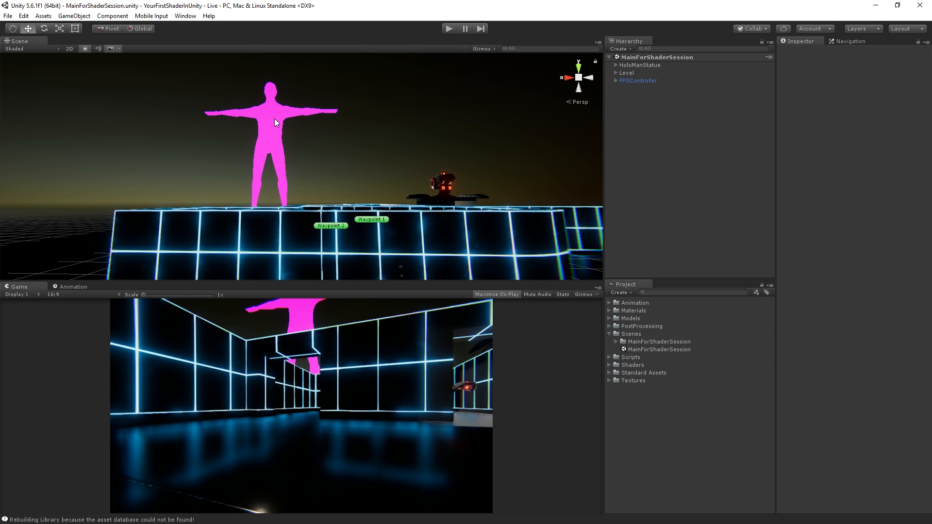
{"action": "mouse_move", "coordinate": [609, 66]}
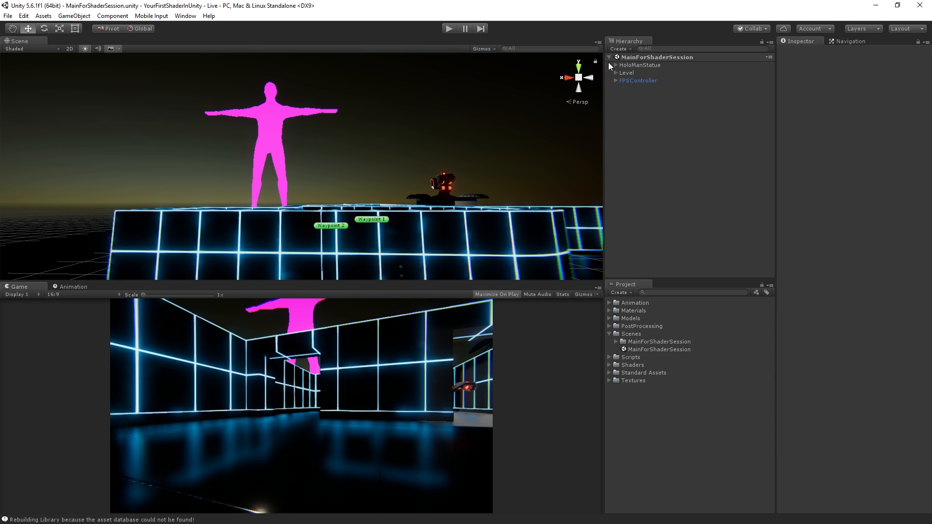
Select LowMan under HoloManStatue and expand its Skinned Mesh Renderer materials, revealing a missing Element 0.
{"action": "left_click", "coordinate": [615, 66]}
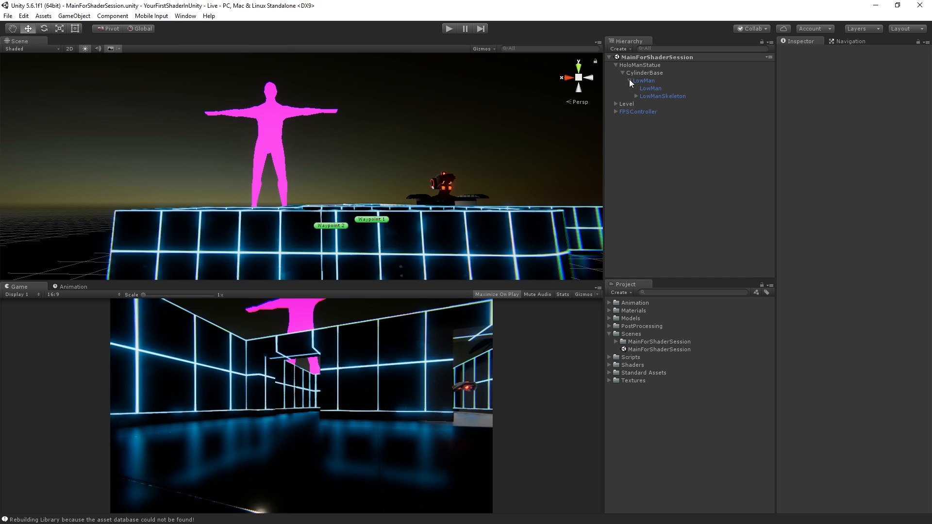
{"action": "left_click", "coordinate": [649, 88]}
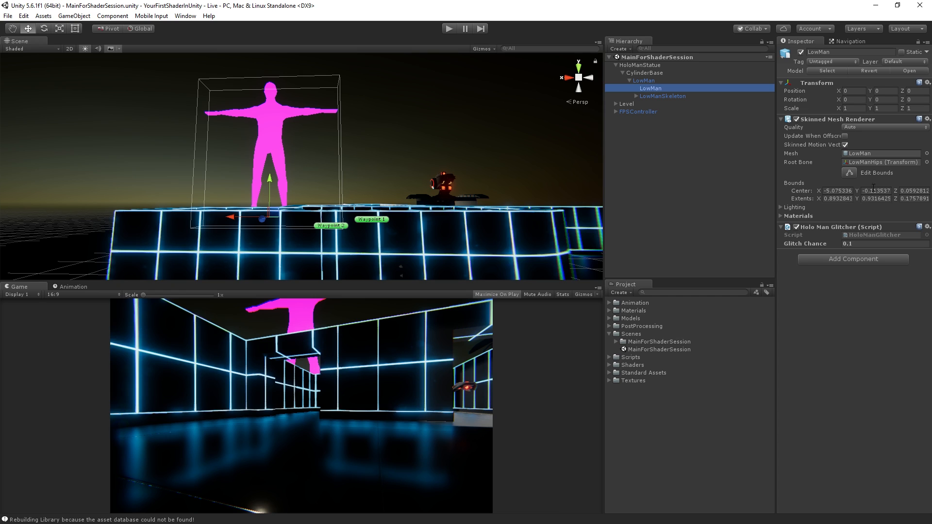
{"action": "left_click", "coordinate": [782, 215]}
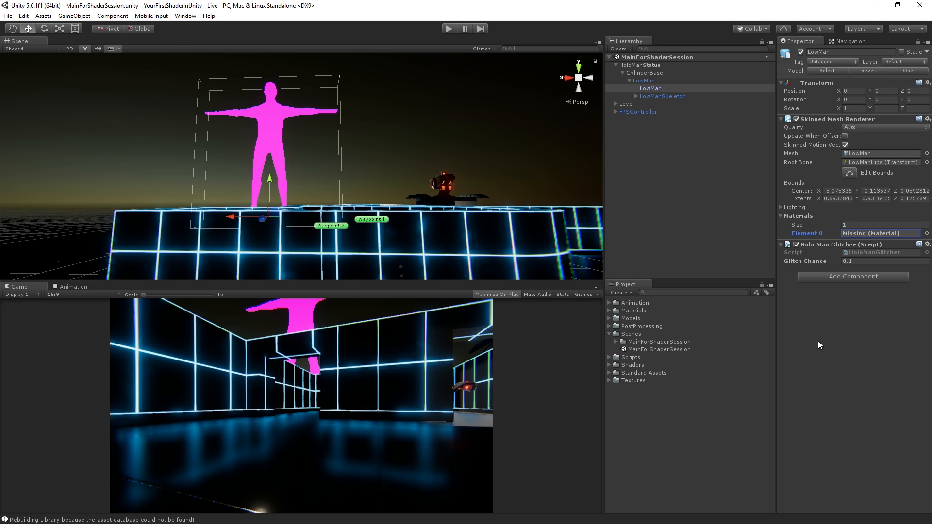
{"action": "mouse_move", "coordinate": [606, 347]}
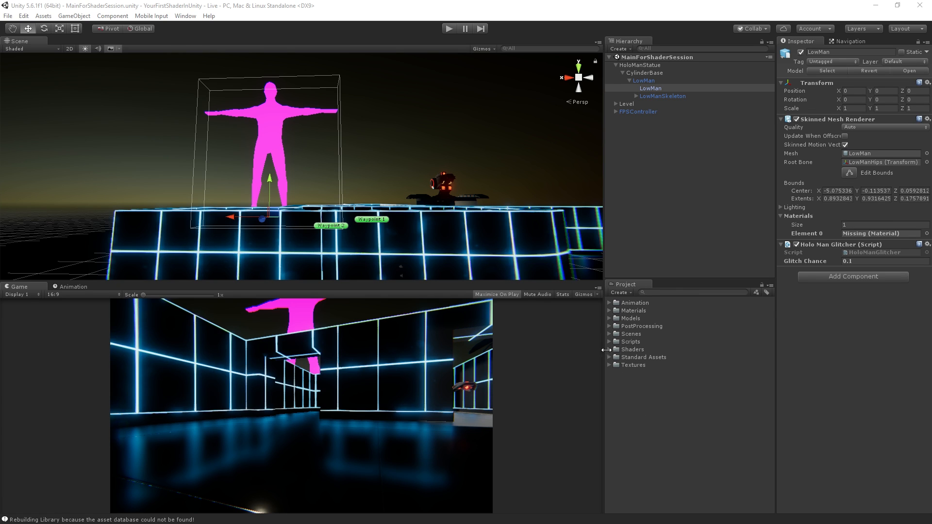
Create a new unlit shader in the Shaders folder and name it Hologram.
{"action": "left_click", "coordinate": [609, 350]}
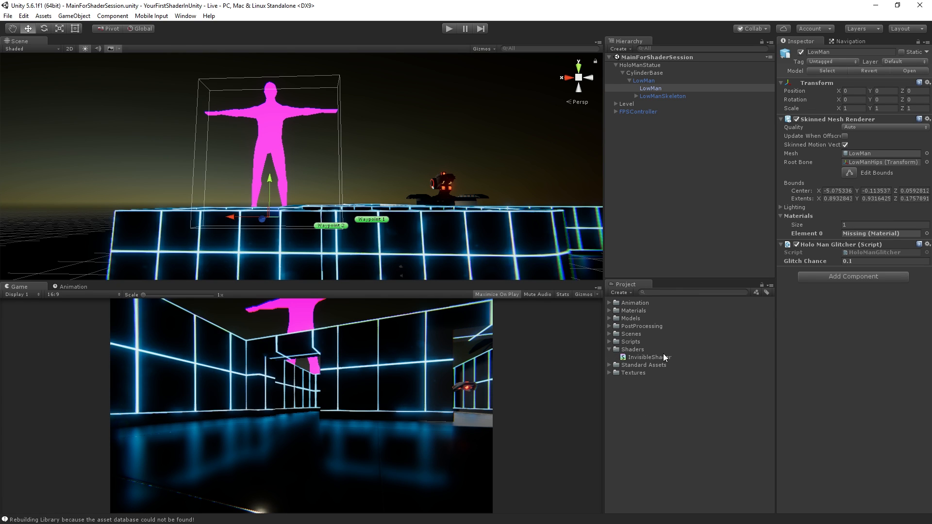
{"action": "left_click", "coordinate": [632, 349]}
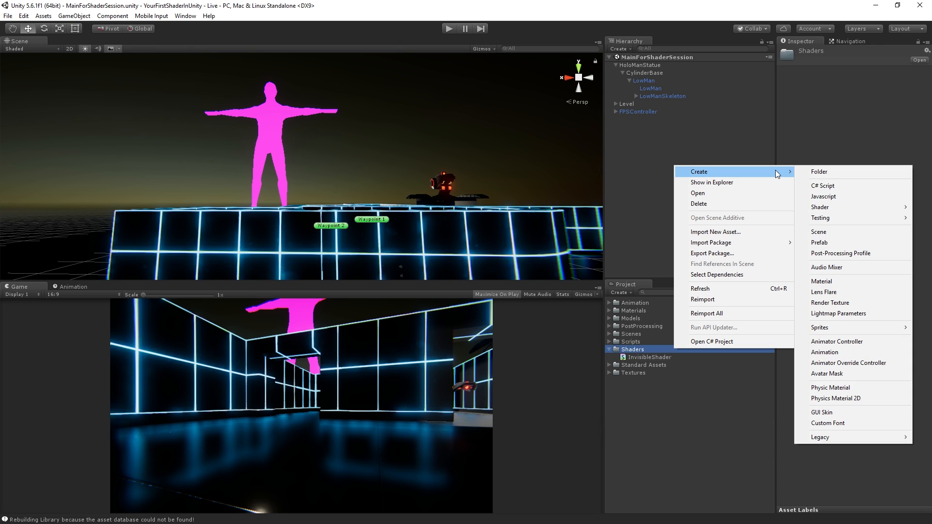
{"action": "mouse_move", "coordinate": [820, 207]}
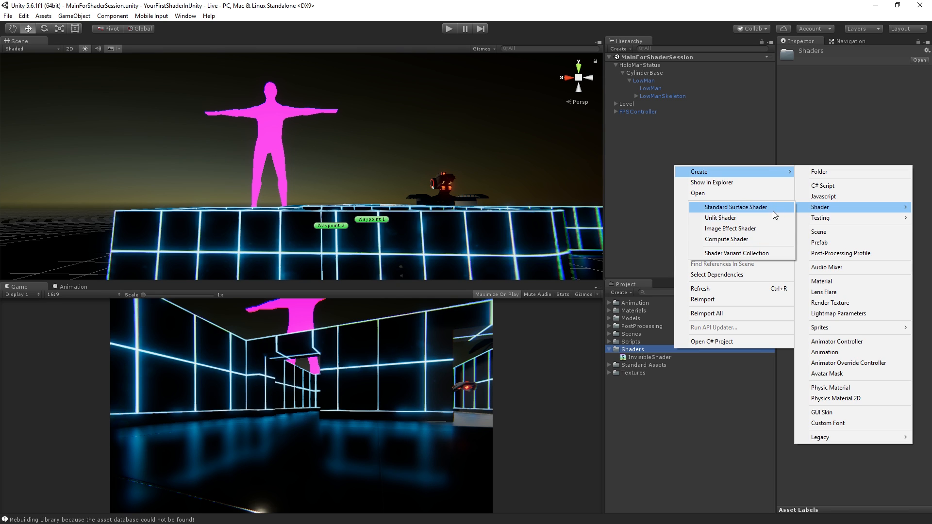
{"action": "mouse_move", "coordinate": [782, 243]}
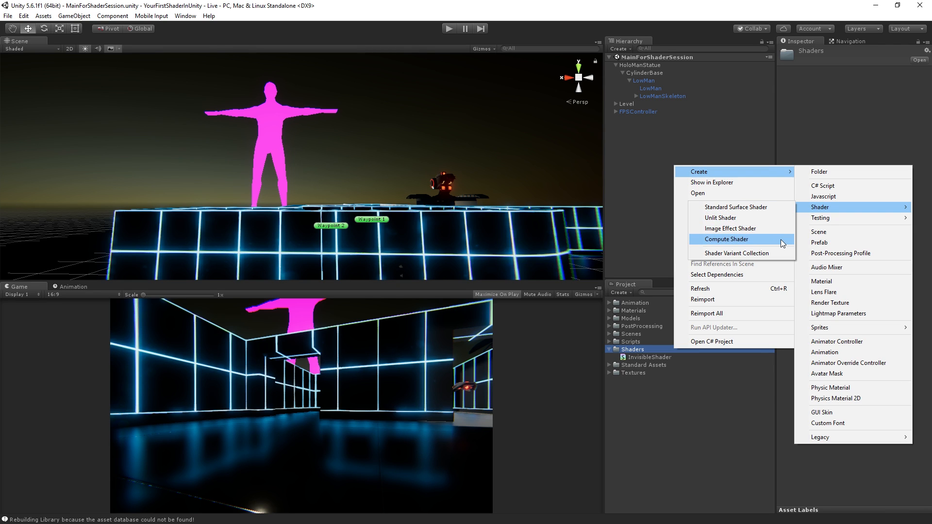
{"action": "mouse_move", "coordinate": [781, 221]}
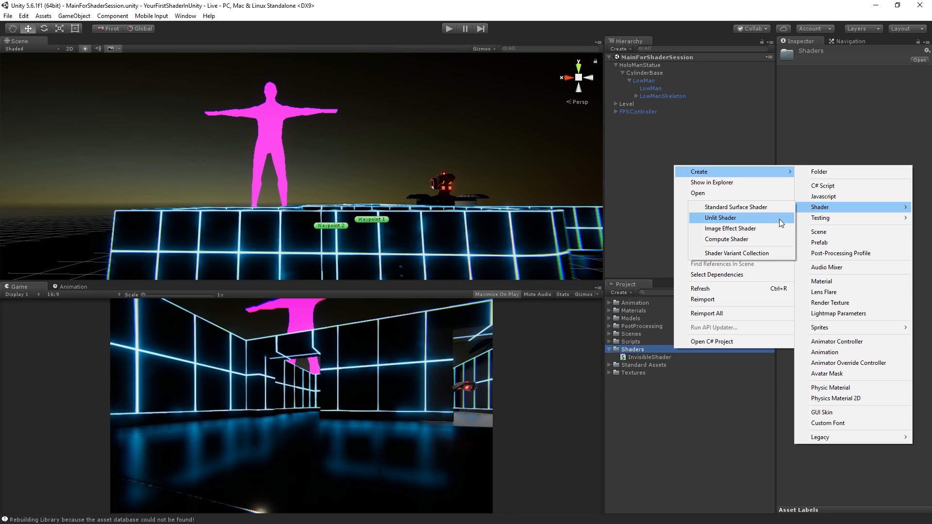
{"action": "left_click", "coordinate": [720, 217]}
{"action": "type", "text": "Hologr"}
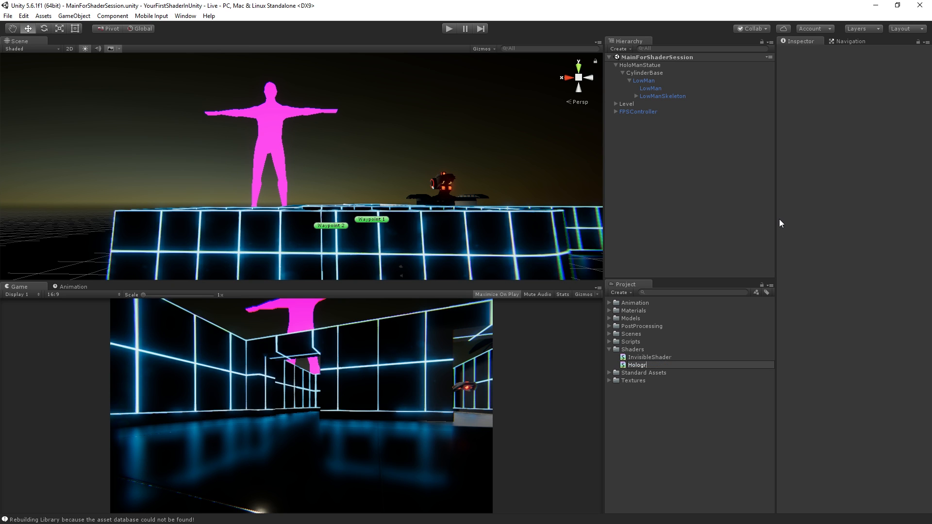
{"action": "left_click", "coordinate": [641, 357]}
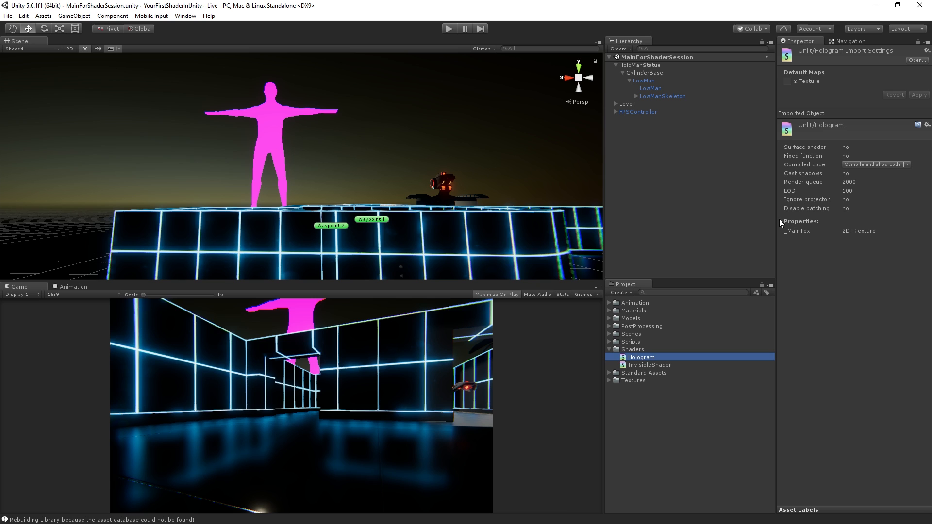
{"action": "left_click", "coordinate": [650, 364]}
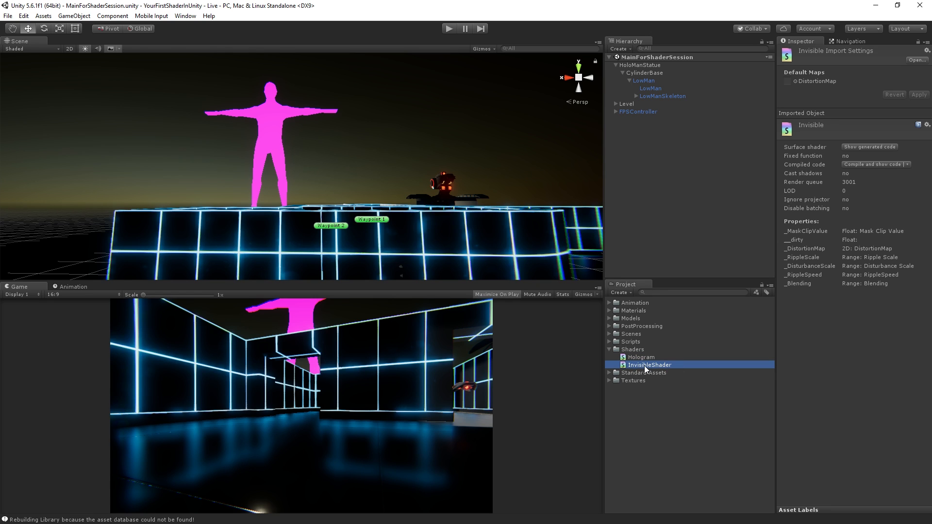
{"action": "mouse_move", "coordinate": [652, 369]}
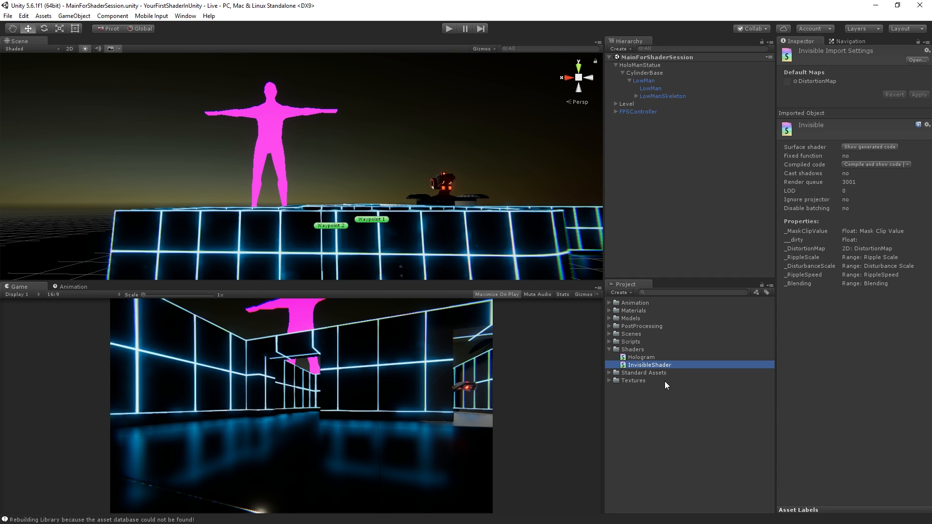
{"action": "mouse_move", "coordinate": [657, 355]}
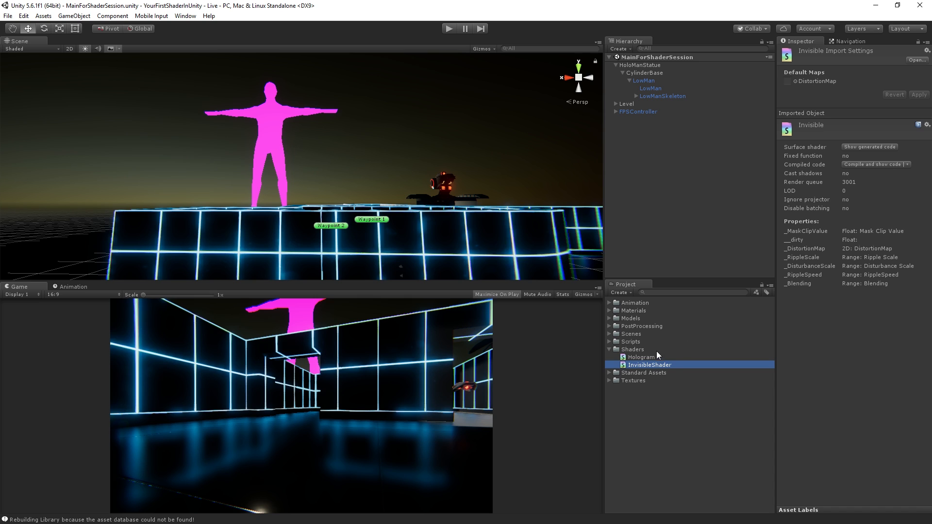
{"action": "left_click", "coordinate": [641, 357]}
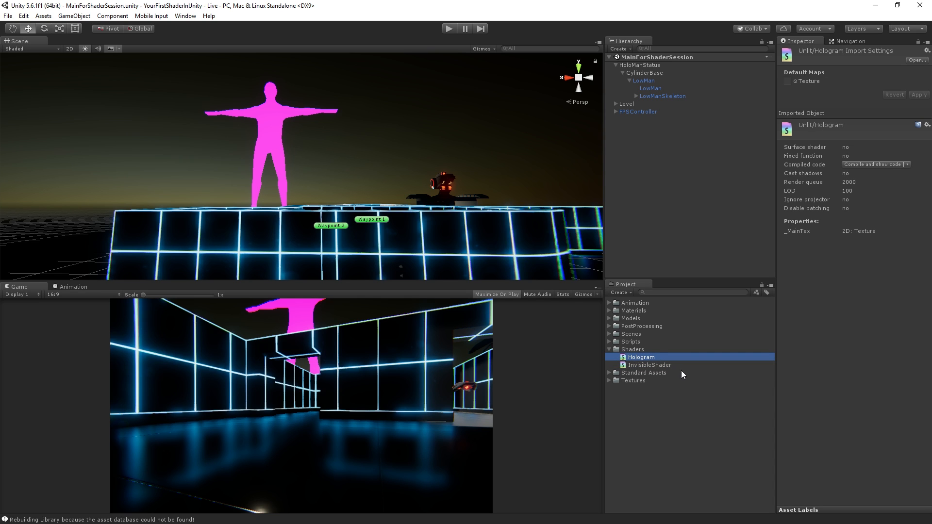
{"action": "left_click", "coordinate": [650, 364]}
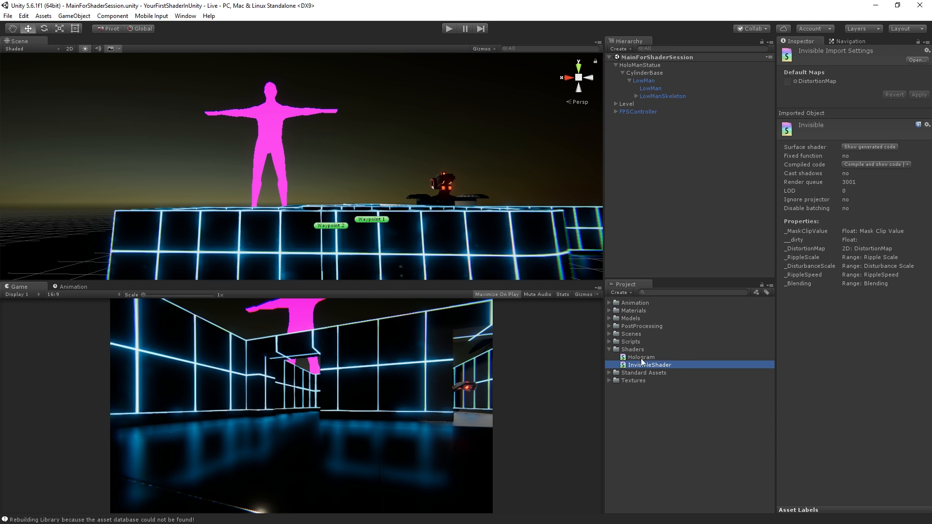
{"action": "mouse_move", "coordinate": [654, 361]}
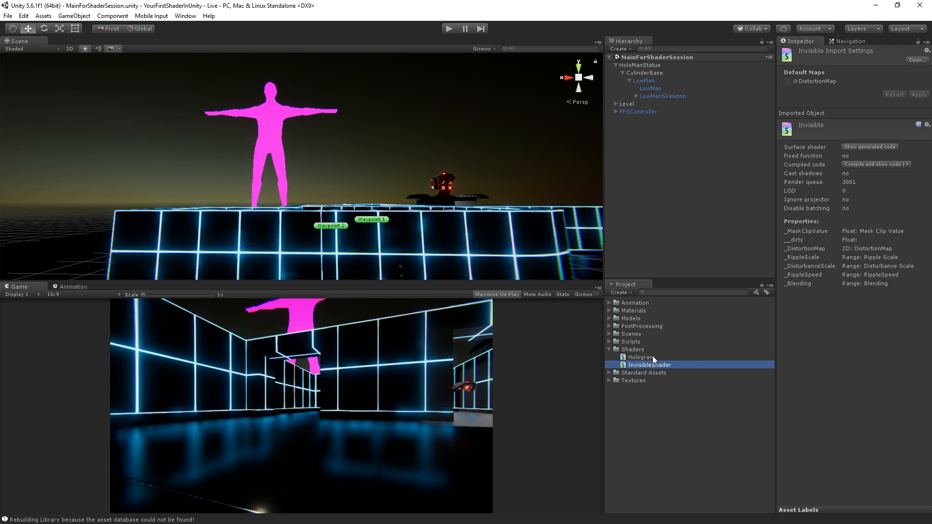
{"action": "left_click", "coordinate": [642, 358]}
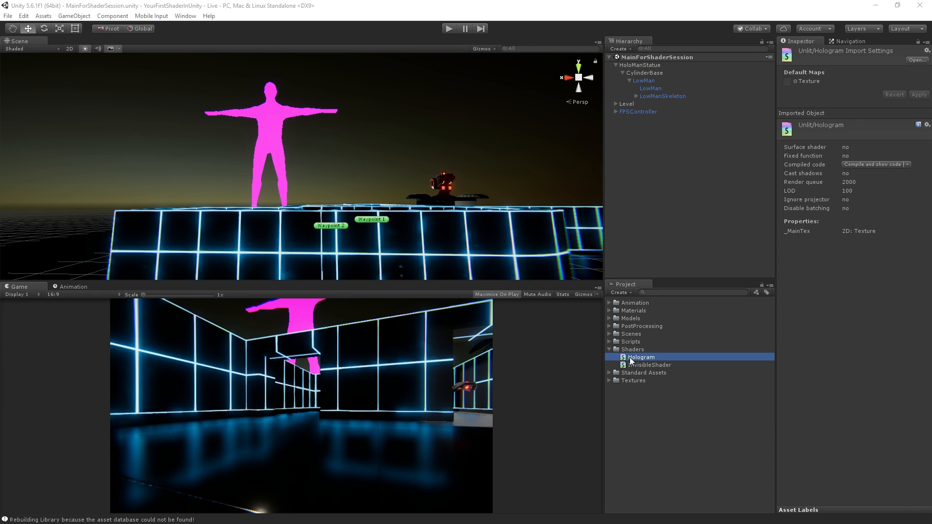
{"action": "mouse_move", "coordinate": [693, 374]}
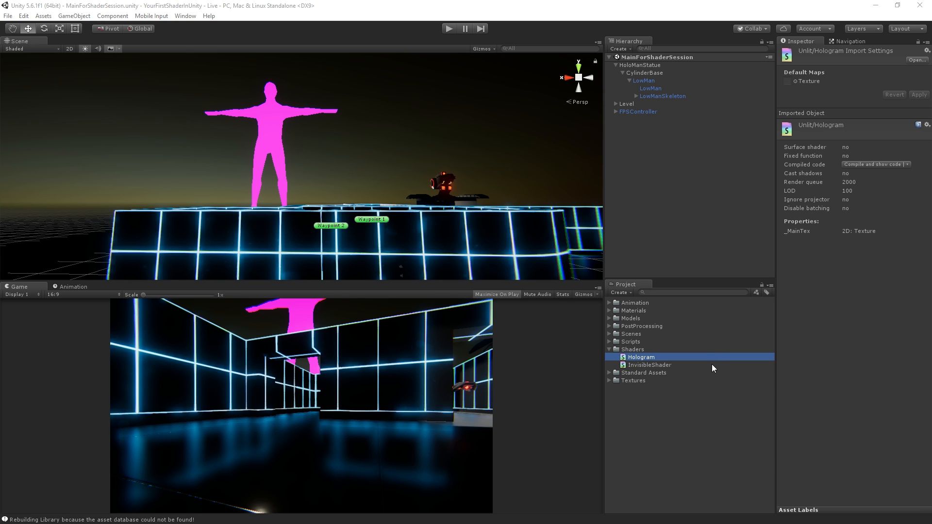
{"action": "mouse_move", "coordinate": [701, 369]}
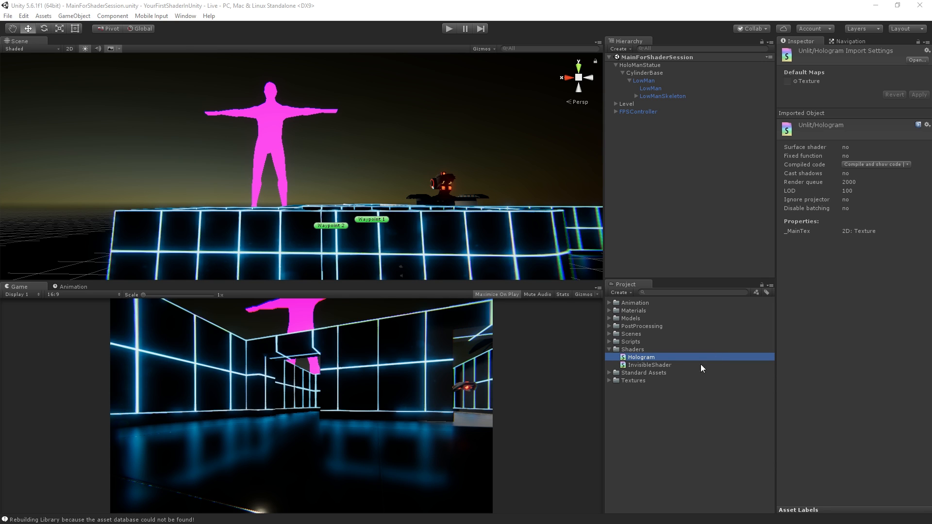
{"action": "mouse_move", "coordinate": [625, 363]}
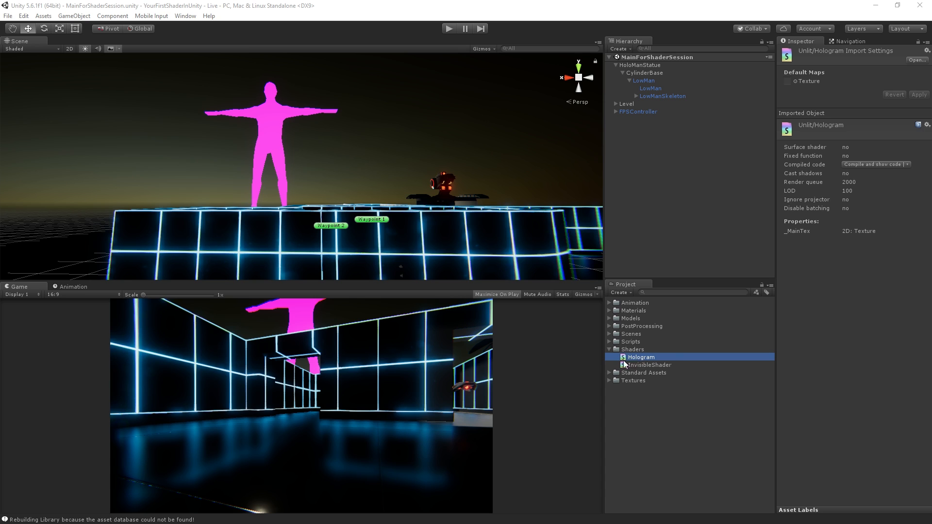
{"action": "mouse_move", "coordinate": [646, 363]}
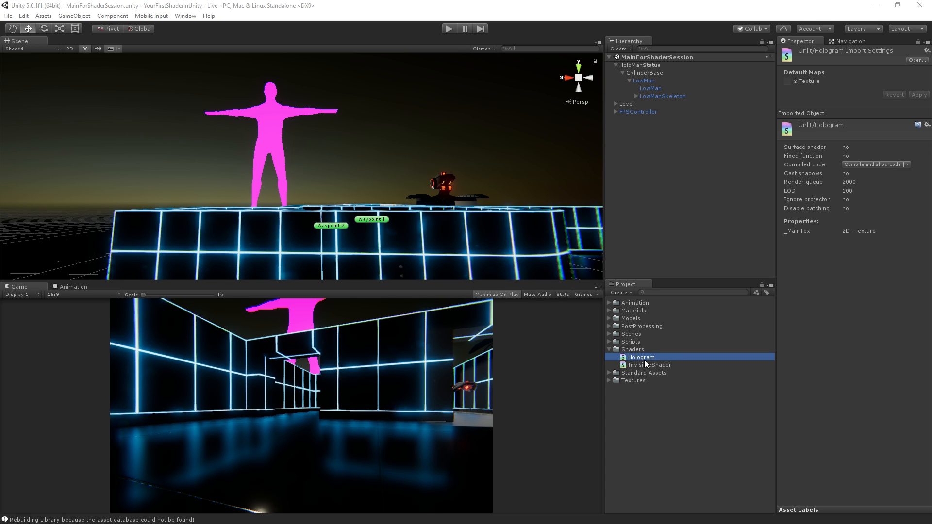
Create a material from the Hologram shader, named Unlit_Hologram and using Unlit/Hologram.
{"action": "right_click", "coordinate": [642, 356]}
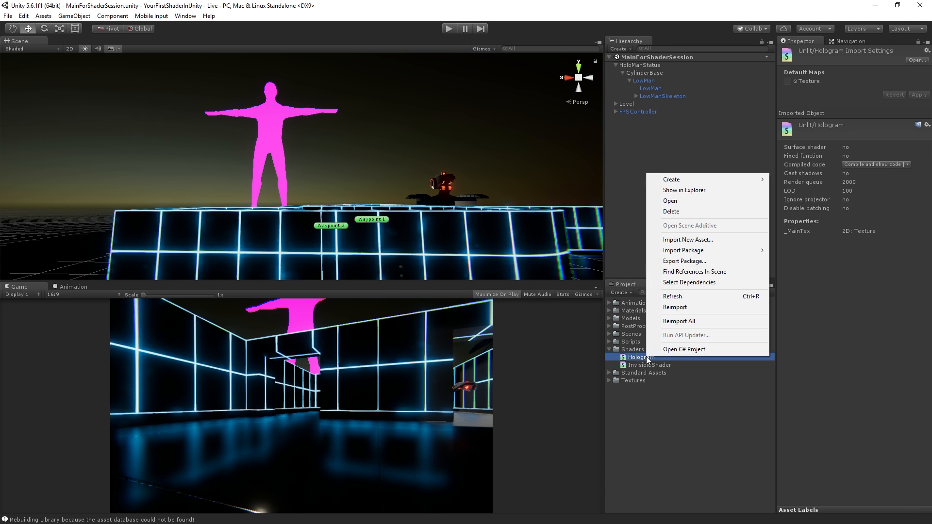
{"action": "left_click", "coordinate": [668, 393]}
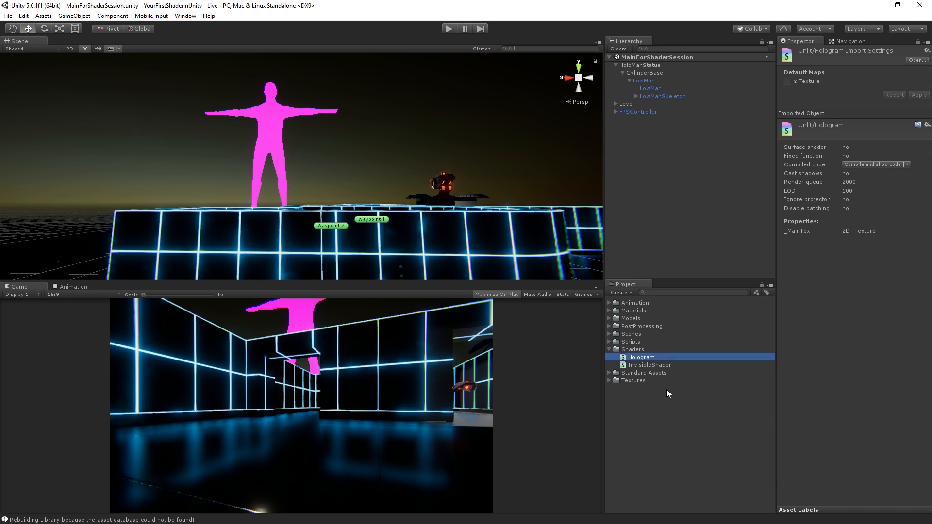
{"action": "mouse_move", "coordinate": [665, 390]}
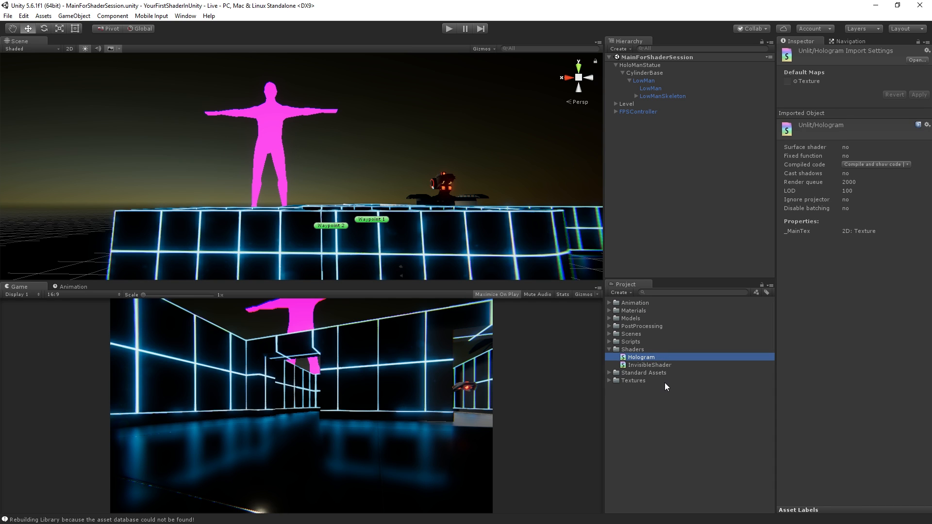
{"action": "right_click", "coordinate": [641, 357]}
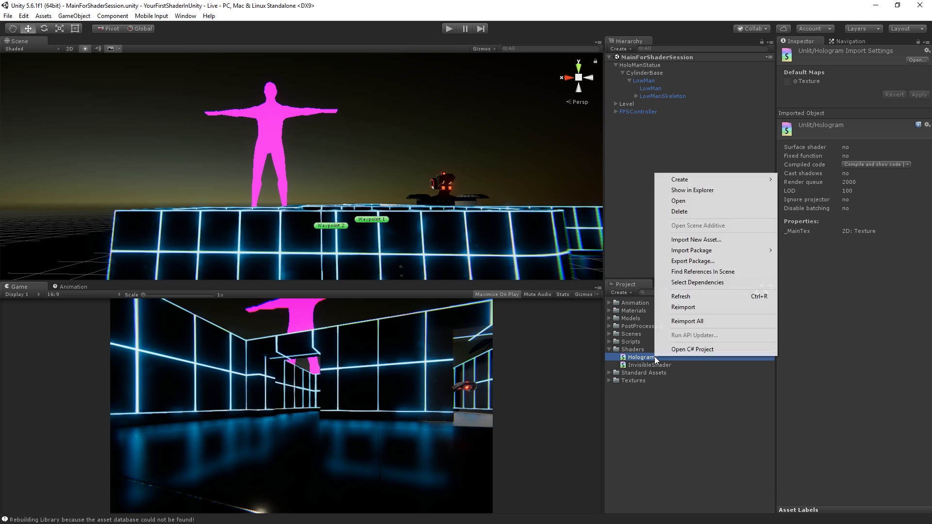
{"action": "left_click", "coordinate": [680, 180]}
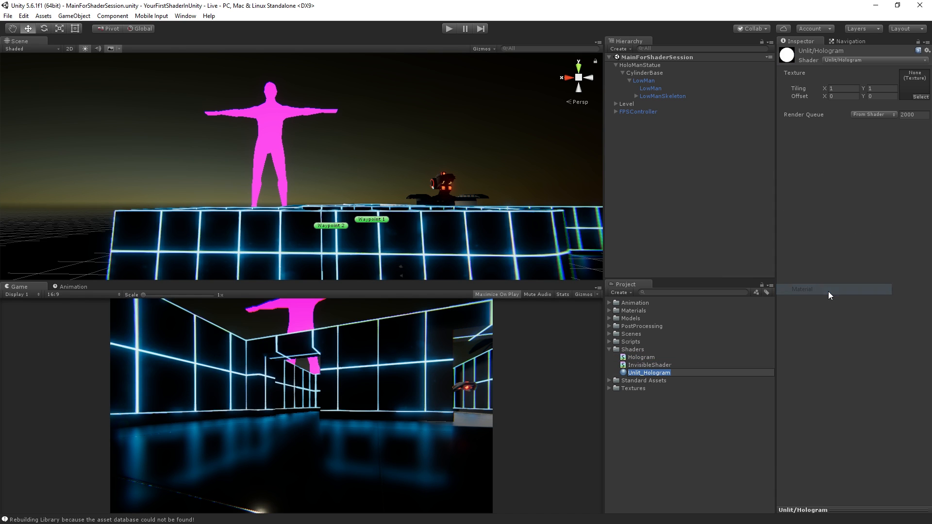
{"action": "mouse_move", "coordinate": [657, 381]}
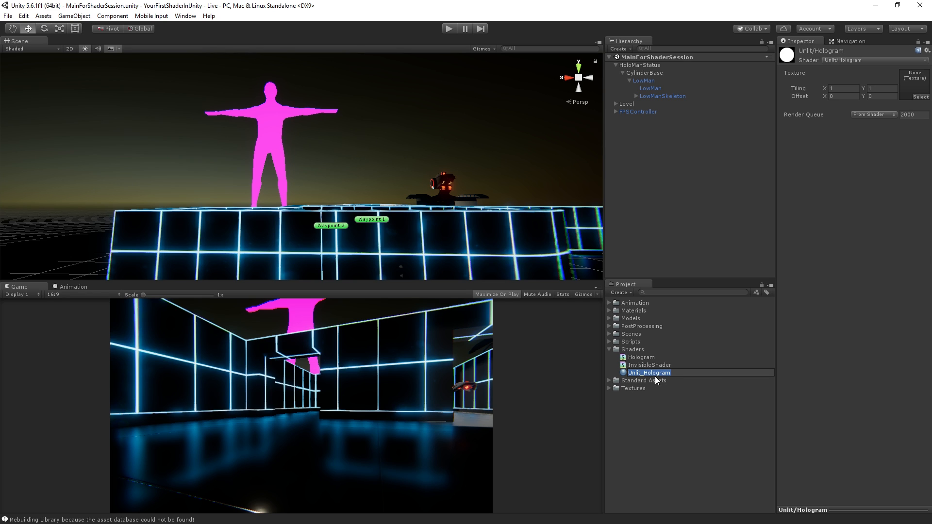
{"action": "mouse_move", "coordinate": [709, 362]}
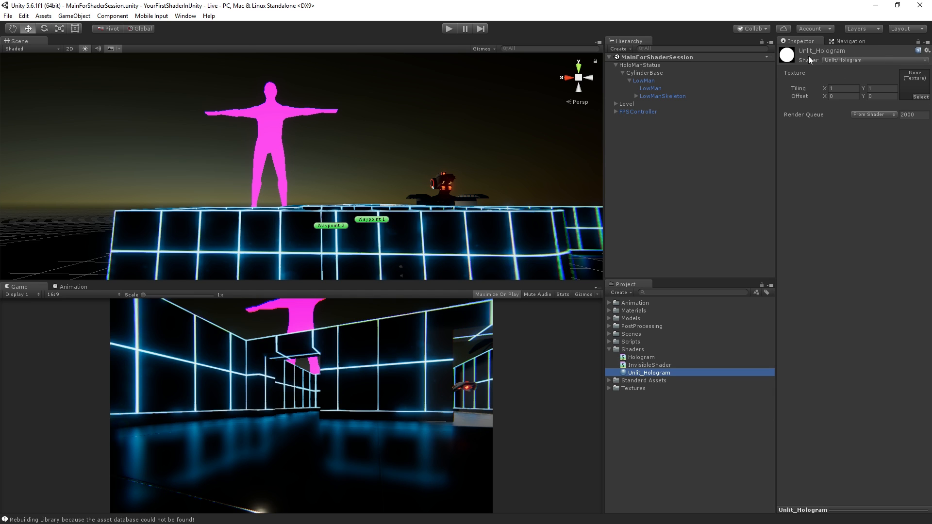
{"action": "mouse_move", "coordinate": [874, 160]}
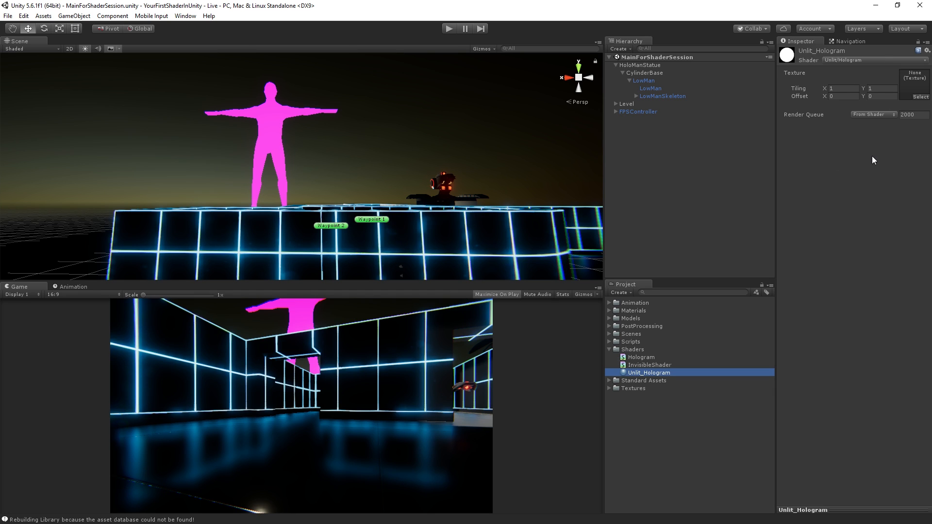
{"action": "mouse_move", "coordinate": [874, 62]}
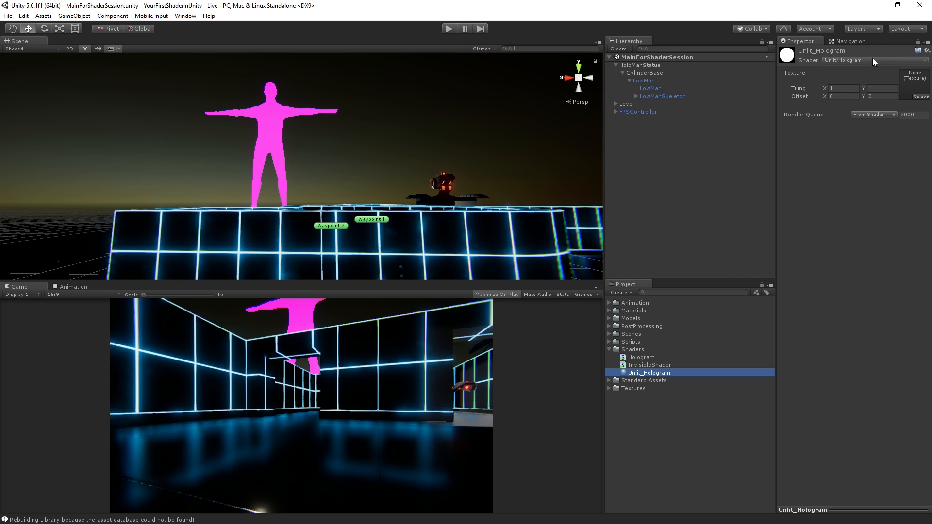
Open the Unlit_Hologram material's shader list, keeping Unlit/Hologram selected.
{"action": "left_click", "coordinate": [850, 60]}
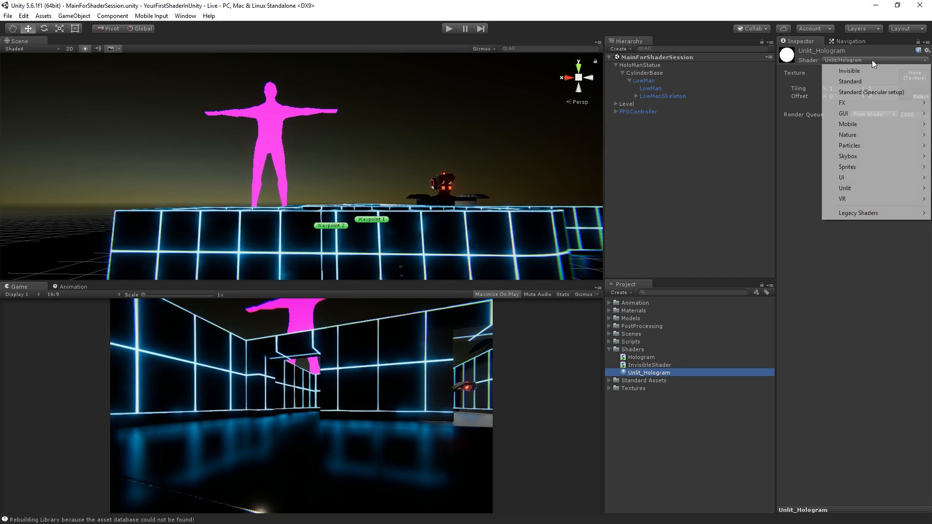
{"action": "mouse_move", "coordinate": [849, 70]}
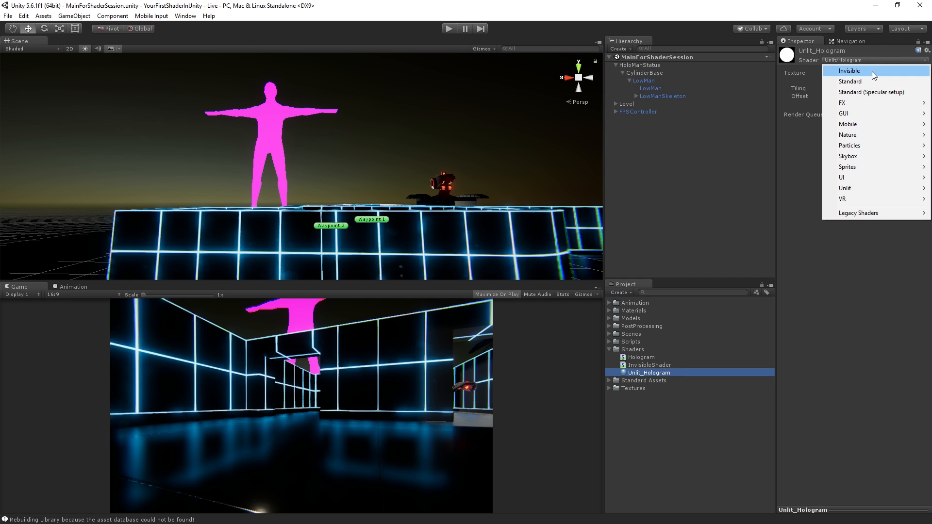
{"action": "mouse_move", "coordinate": [845, 189]}
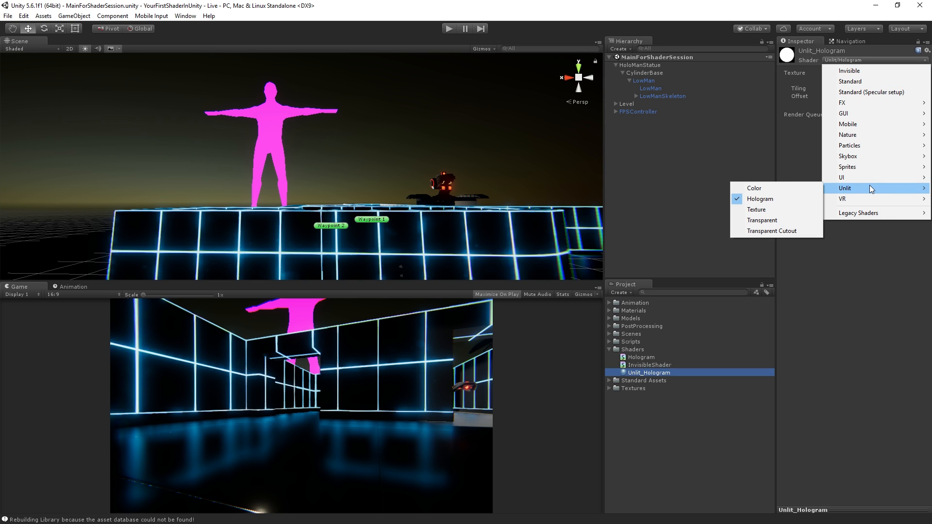
{"action": "mouse_move", "coordinate": [842, 317]}
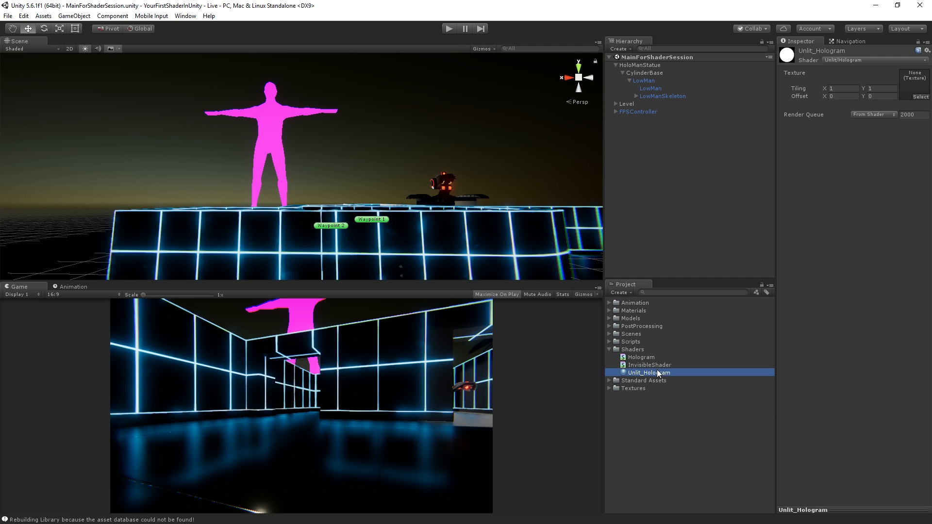
{"action": "mouse_move", "coordinate": [689, 374]}
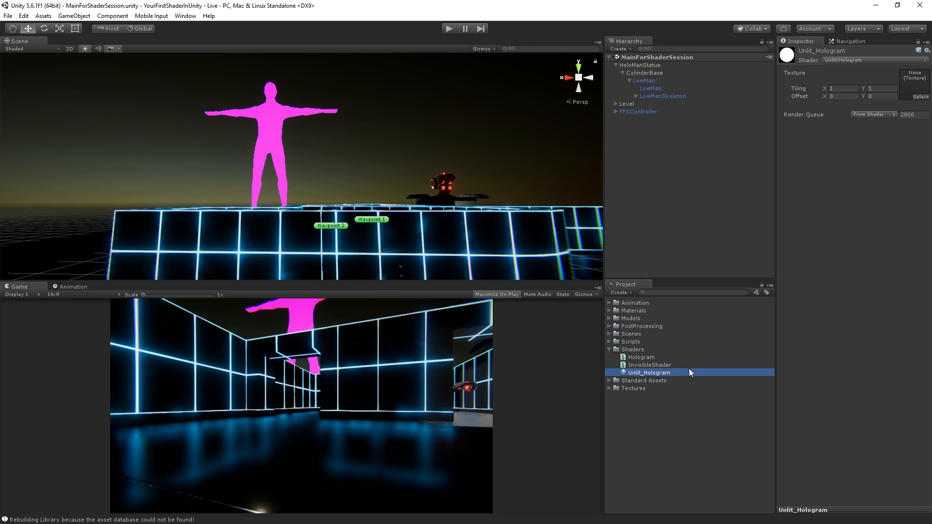
{"action": "mouse_move", "coordinate": [419, 201]}
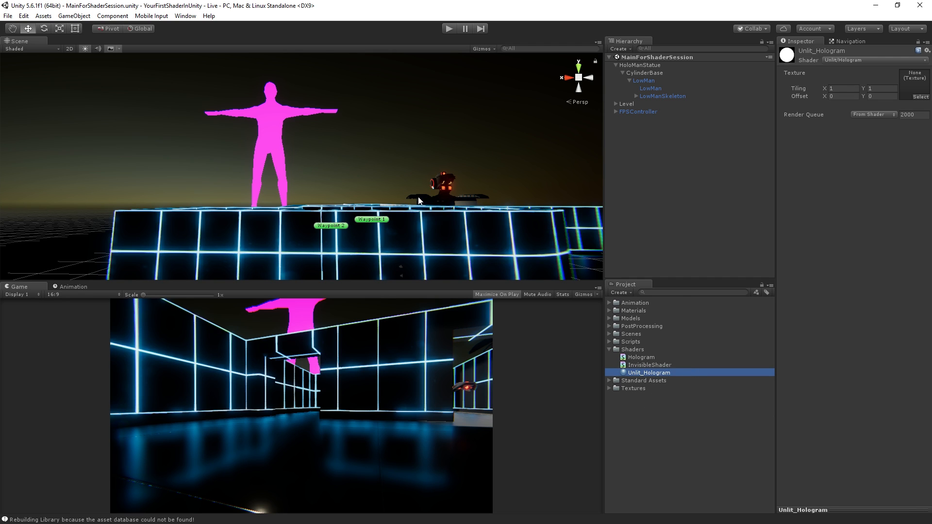
{"action": "mouse_move", "coordinate": [339, 120]}
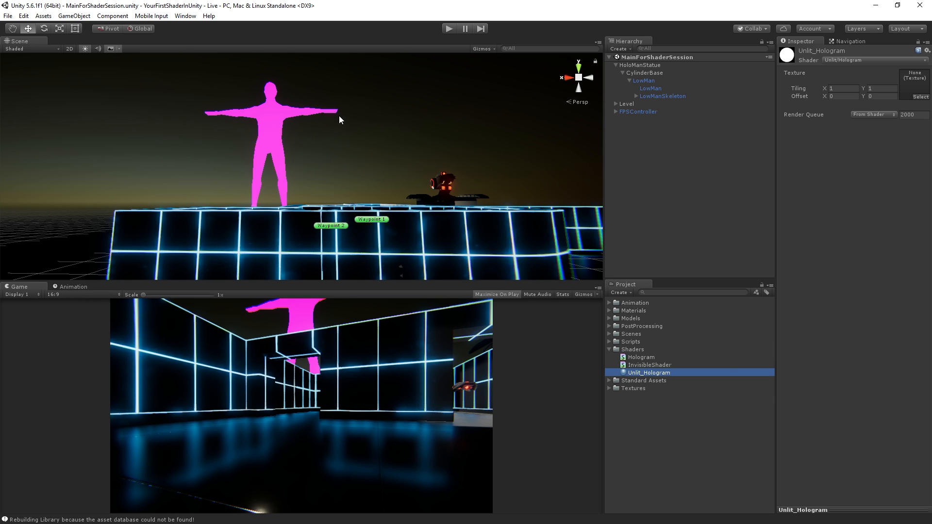
{"action": "mouse_move", "coordinate": [346, 182]}
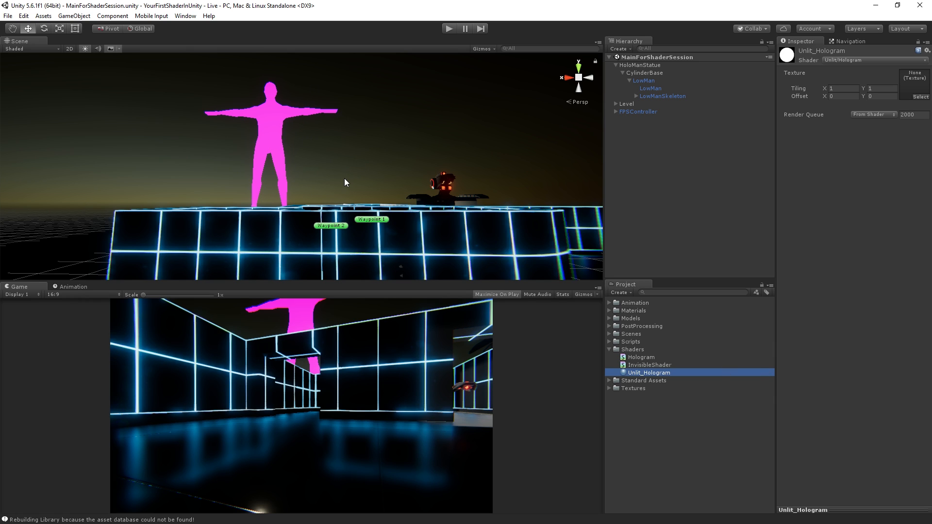
{"action": "mouse_move", "coordinate": [647, 376]}
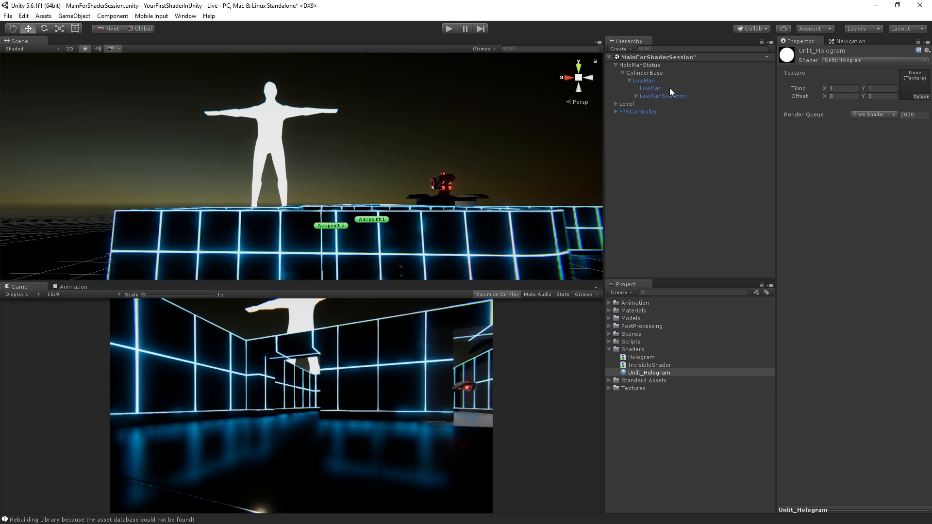
{"action": "mouse_move", "coordinate": [693, 165]}
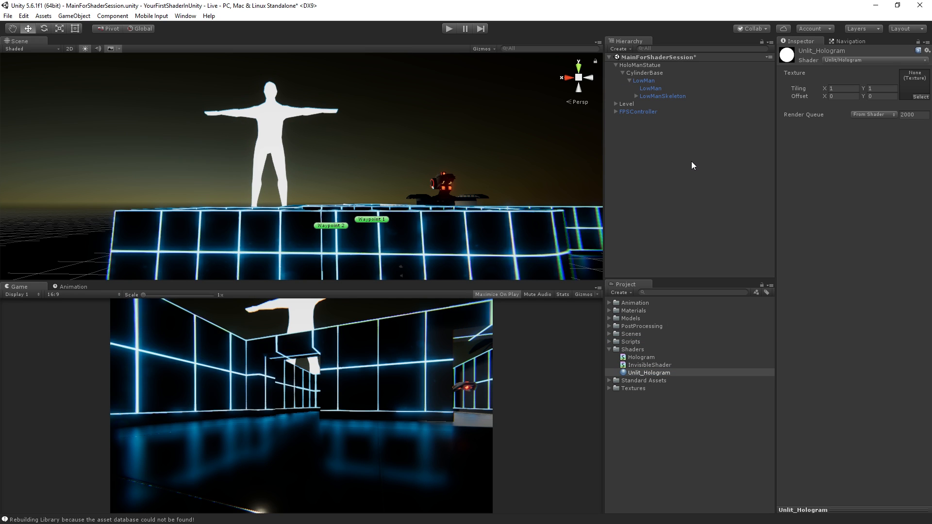
{"action": "mouse_move", "coordinate": [706, 368]}
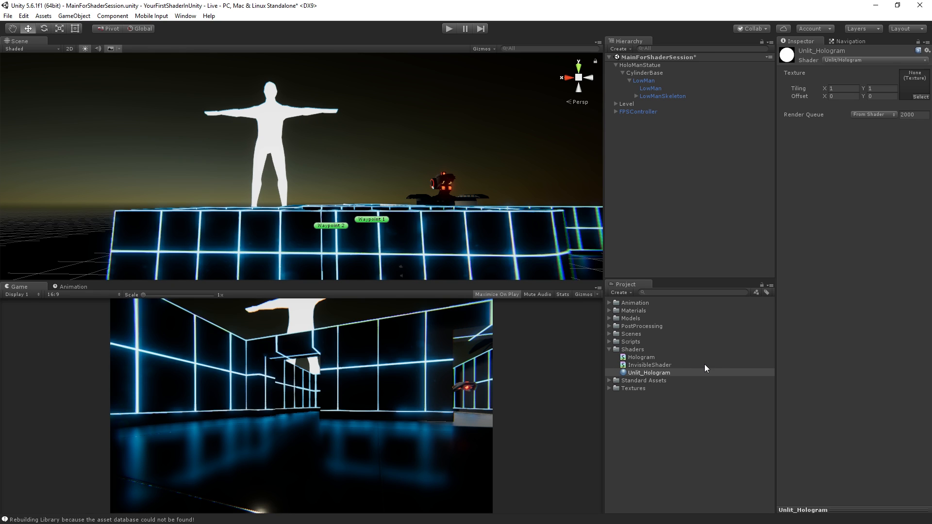
{"action": "mouse_move", "coordinate": [886, 116]}
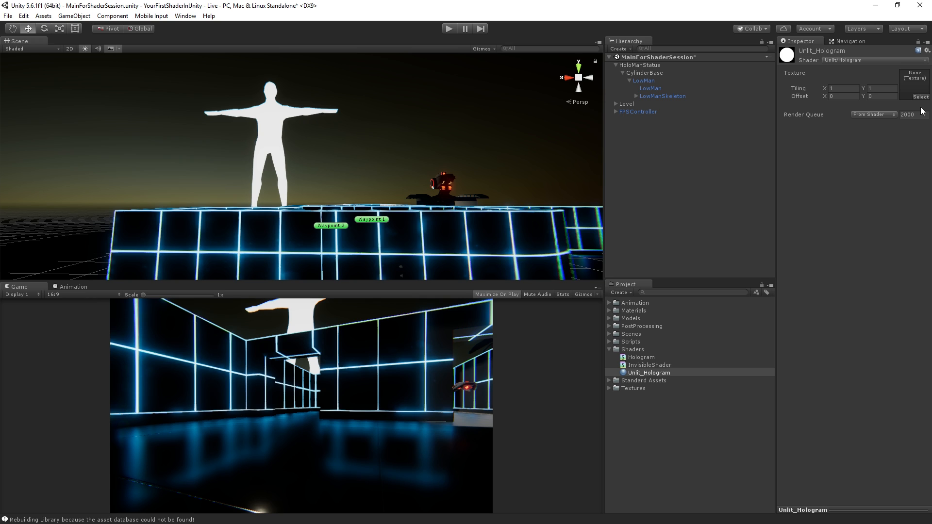
{"action": "mouse_move", "coordinate": [863, 100]}
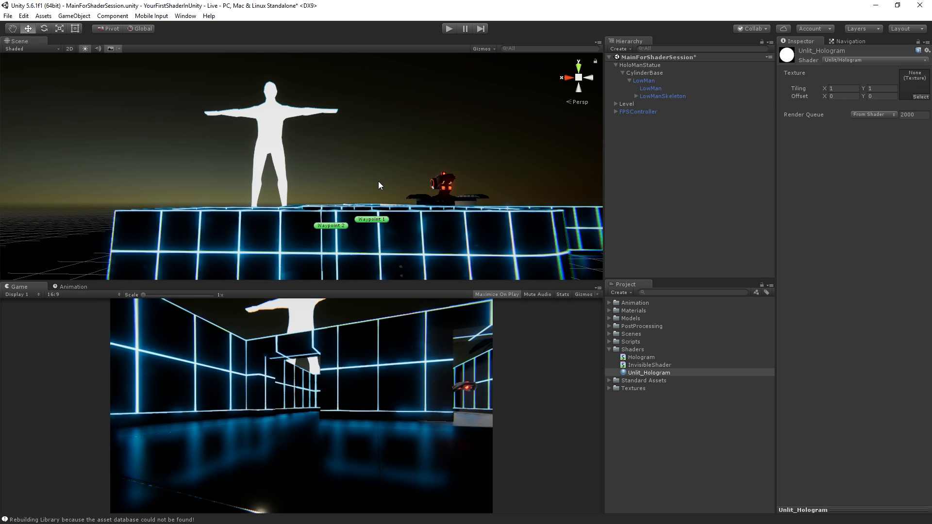
{"action": "mouse_move", "coordinate": [353, 154]}
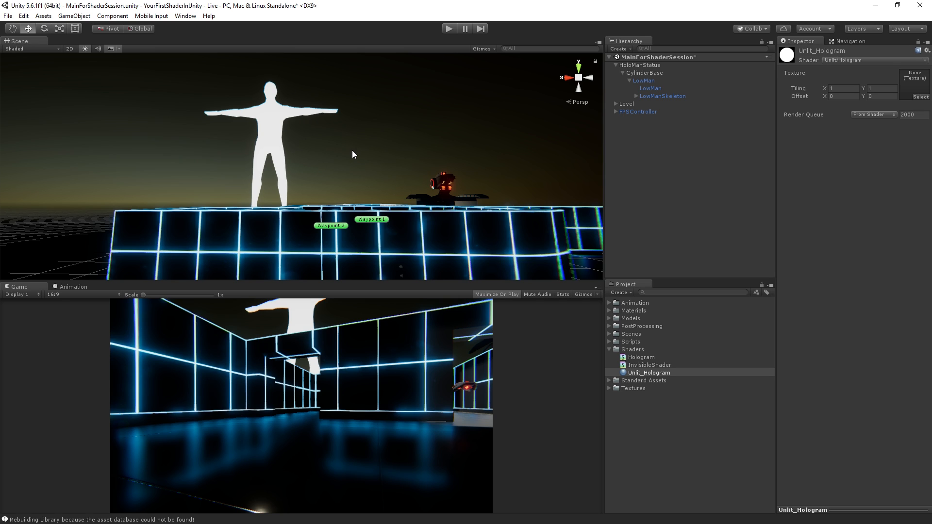
{"action": "mouse_move", "coordinate": [362, 154]}
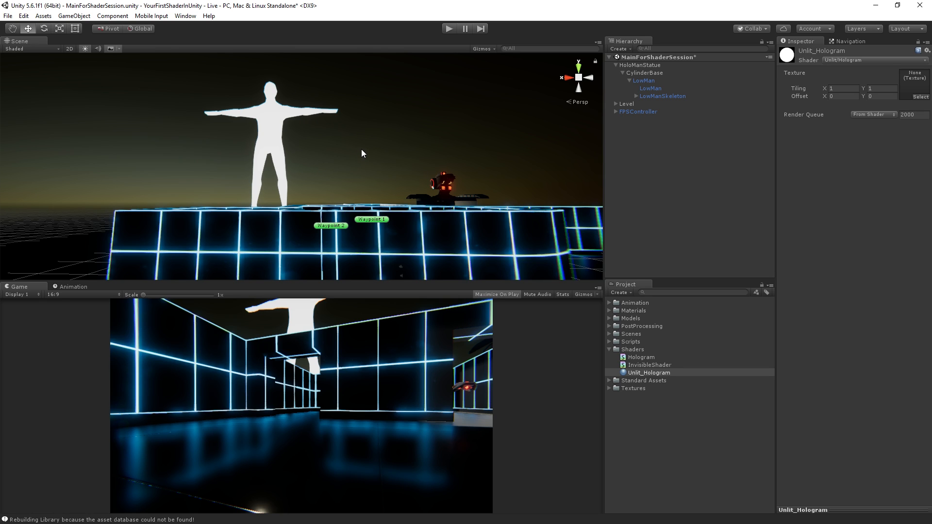
{"action": "mouse_move", "coordinate": [885, 213]}
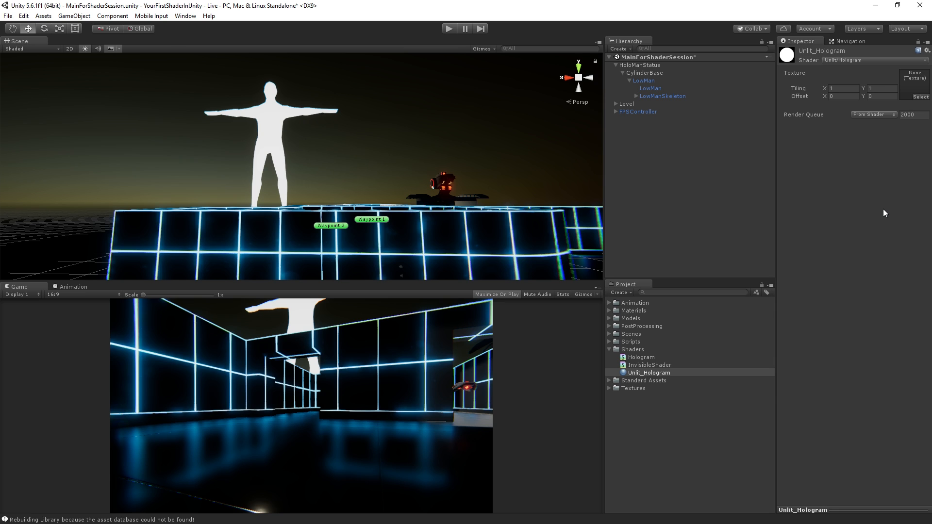
{"action": "mouse_move", "coordinate": [900, 95]}
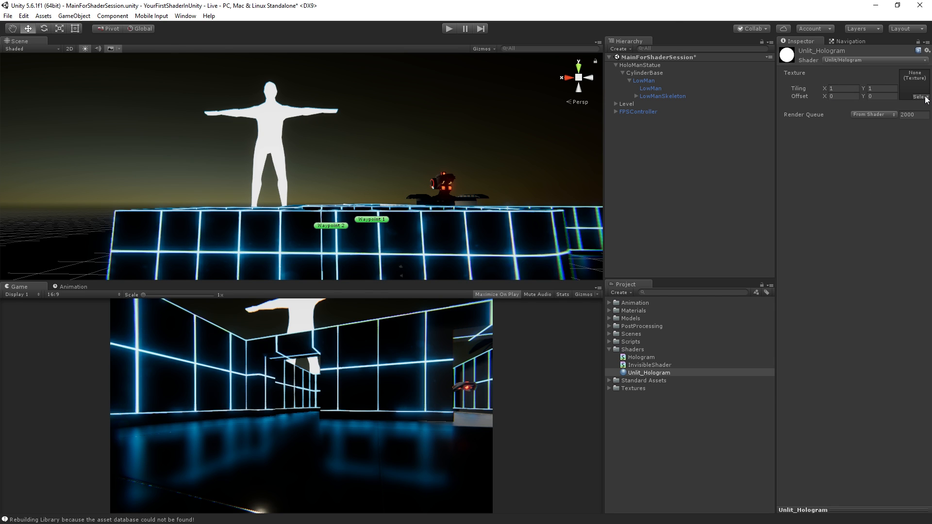
Assign EnemyEmission to Unlit_Hologram's Texture slot, giving the statue a red grid pattern.
{"action": "left_click", "coordinate": [921, 96]}
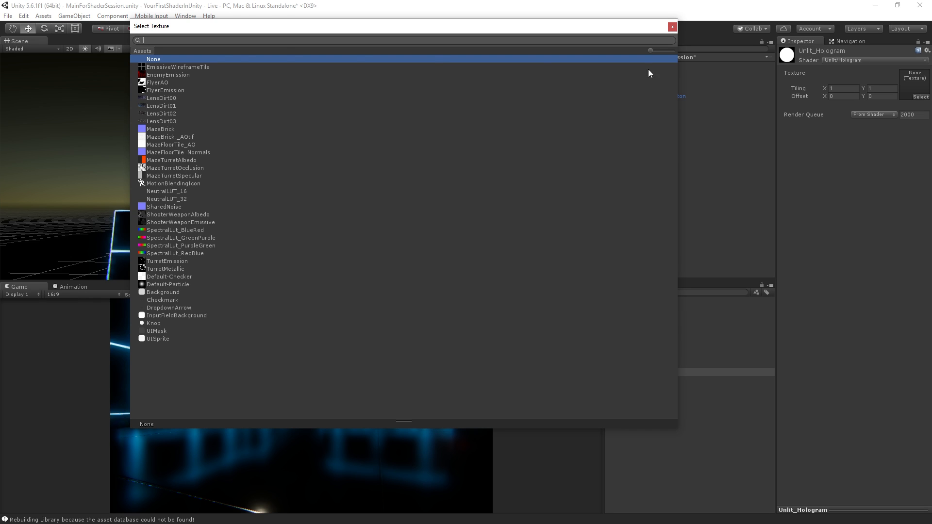
{"action": "left_click", "coordinate": [169, 74]}
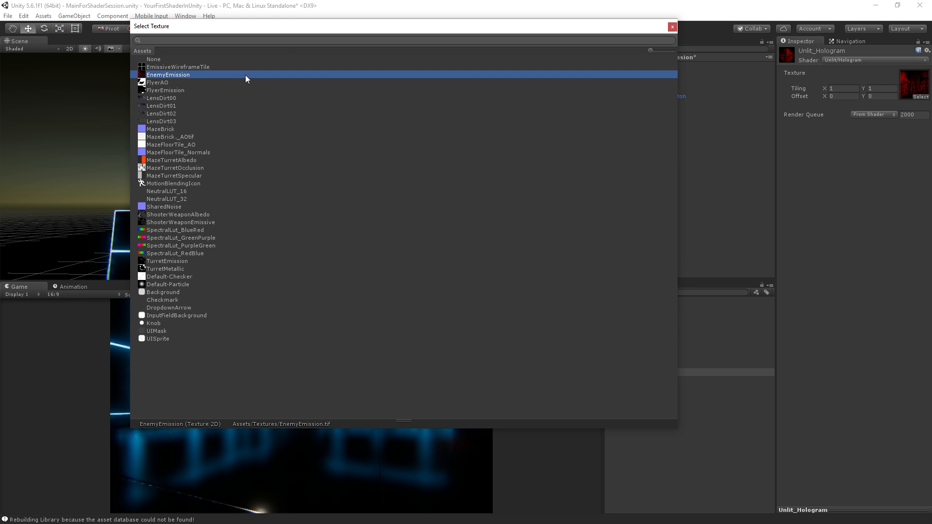
{"action": "mouse_move", "coordinate": [207, 80]}
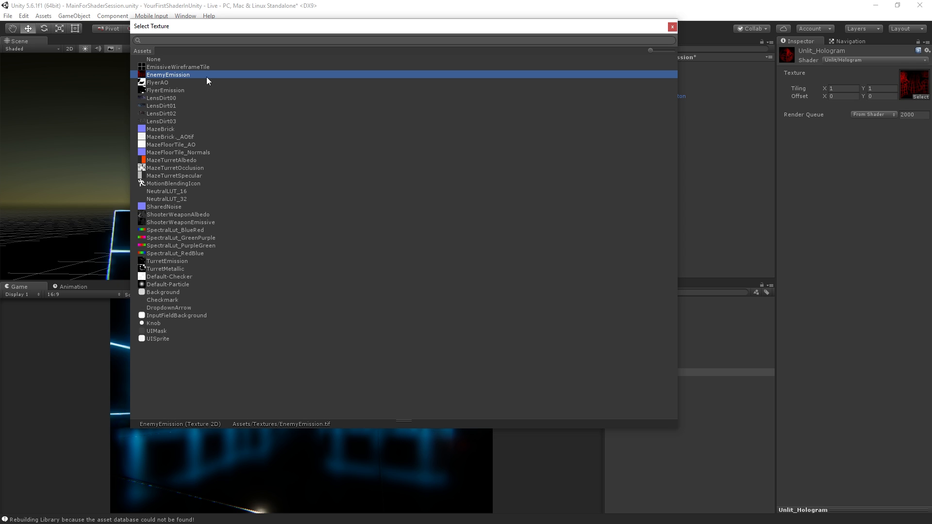
{"action": "mouse_move", "coordinate": [141, 85]}
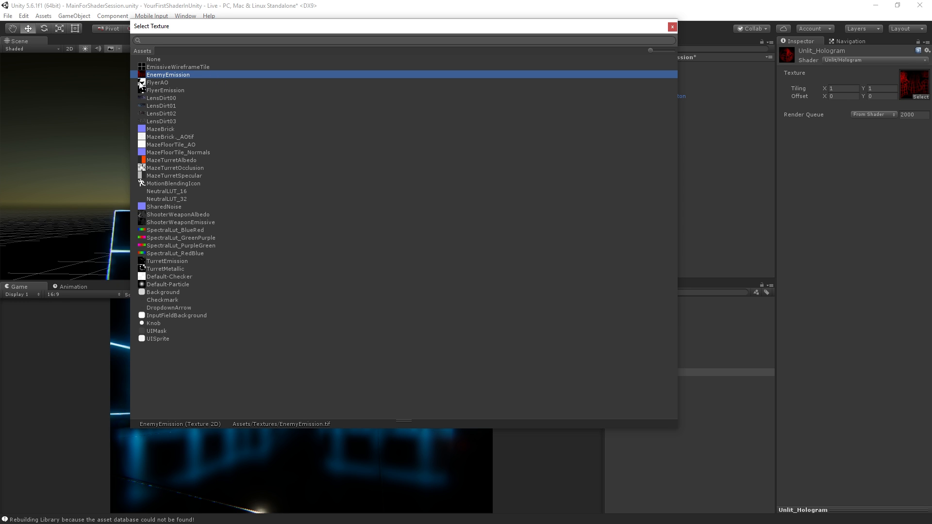
{"action": "left_click", "coordinate": [672, 26]}
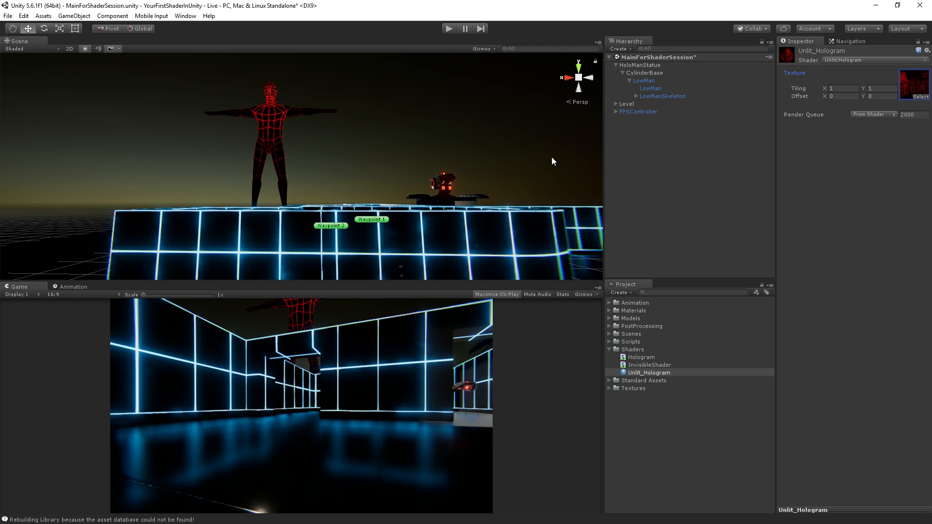
{"action": "mouse_move", "coordinate": [847, 113]}
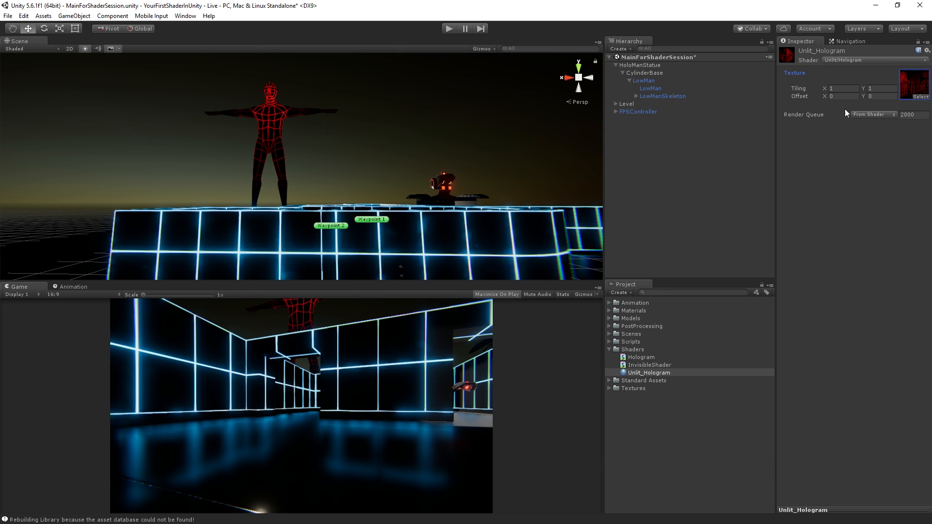
{"action": "mouse_move", "coordinate": [217, 77]}
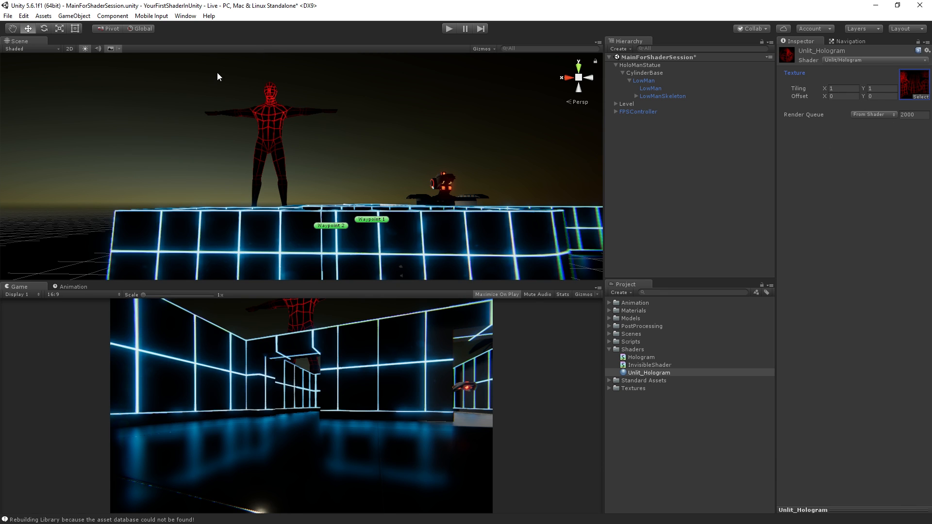
{"action": "mouse_move", "coordinate": [240, 107]}
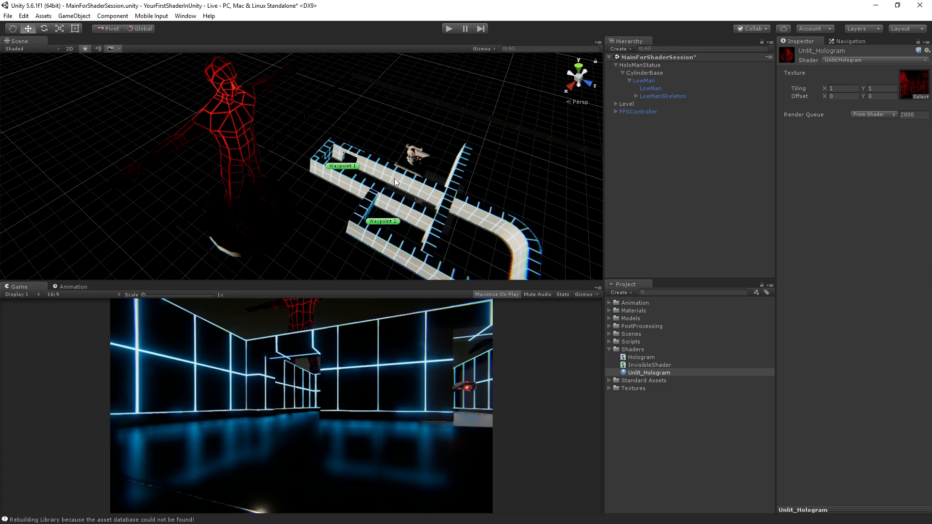
{"action": "mouse_move", "coordinate": [320, 253]}
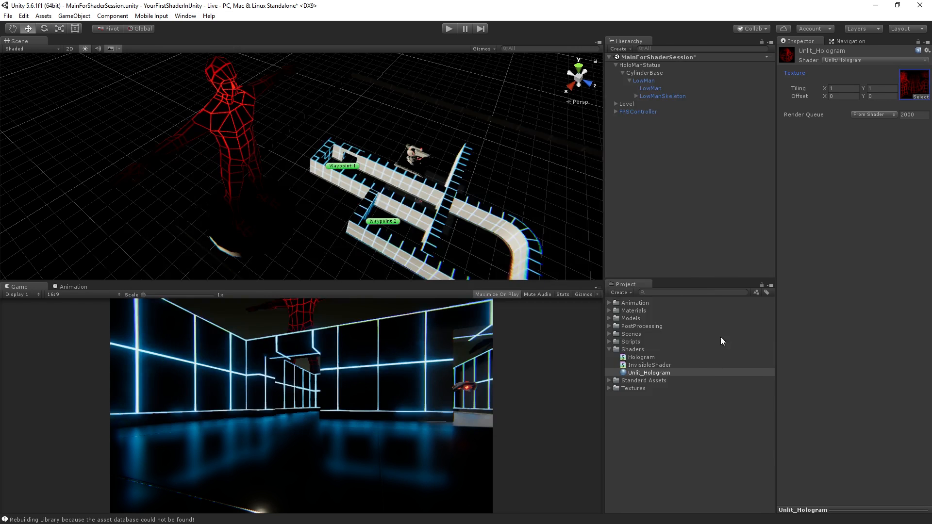
{"action": "left_click", "coordinate": [648, 404]}
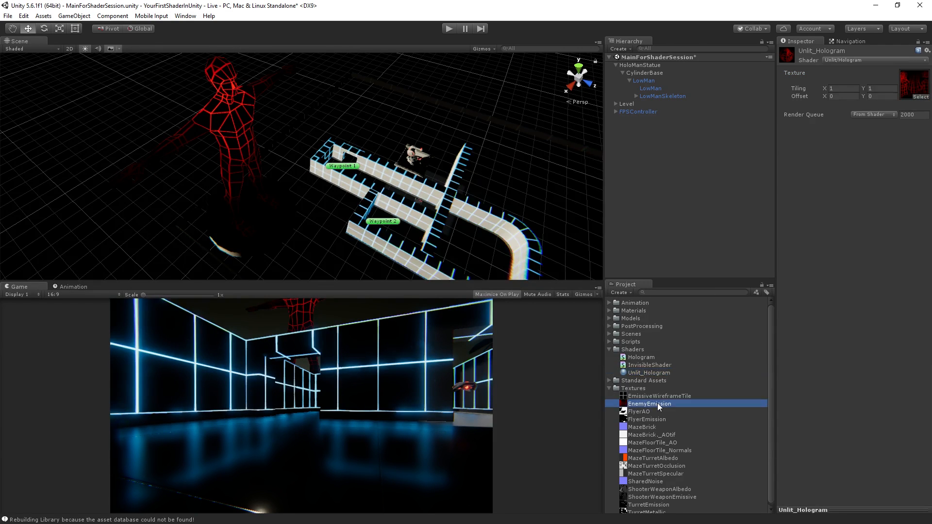
{"action": "double_click", "coordinate": [648, 404]}
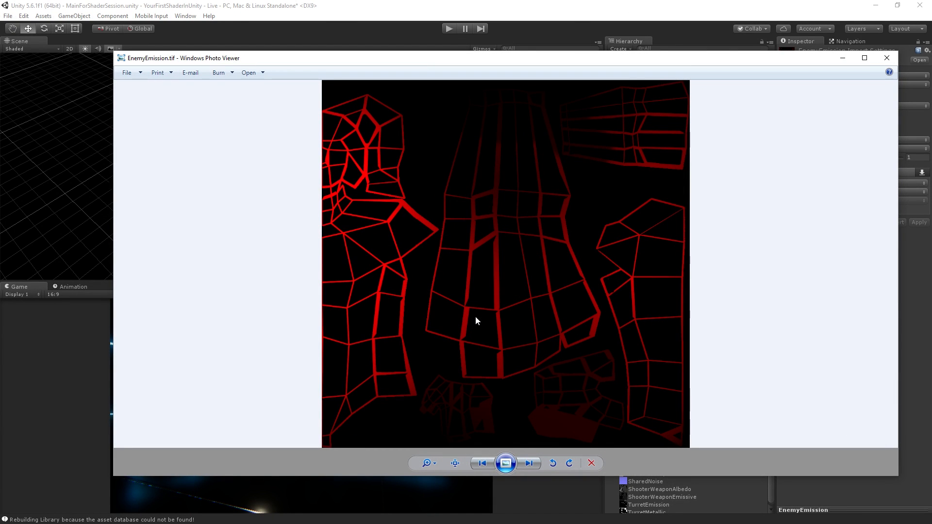
{"action": "mouse_move", "coordinate": [887, 58]}
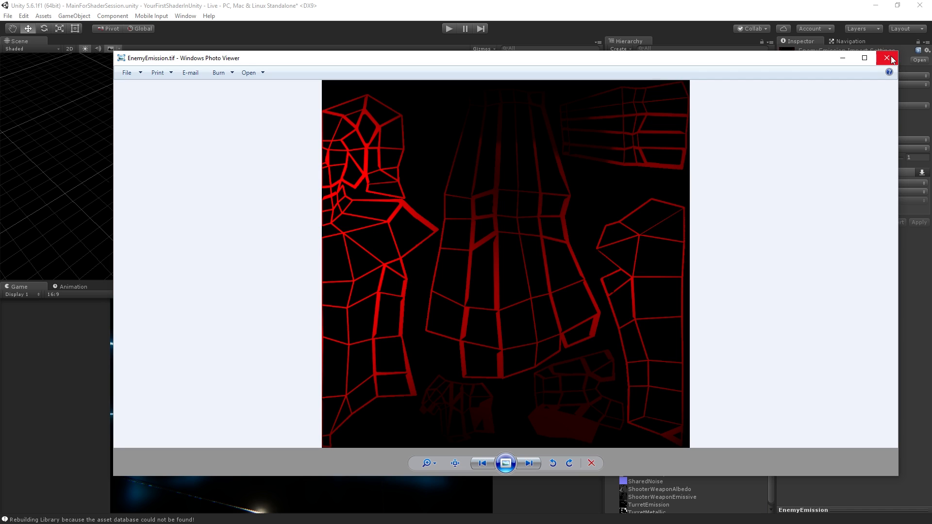
{"action": "left_click", "coordinate": [886, 58]}
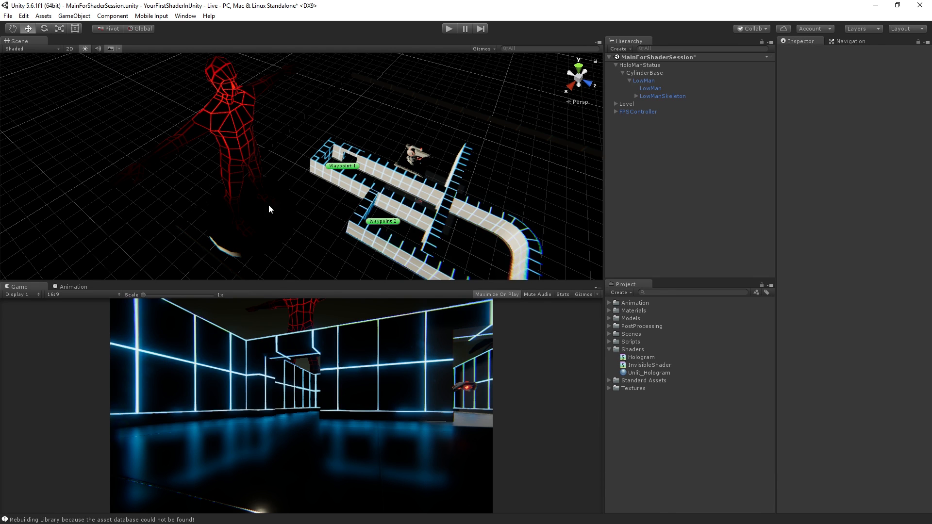
{"action": "mouse_move", "coordinate": [326, 198]}
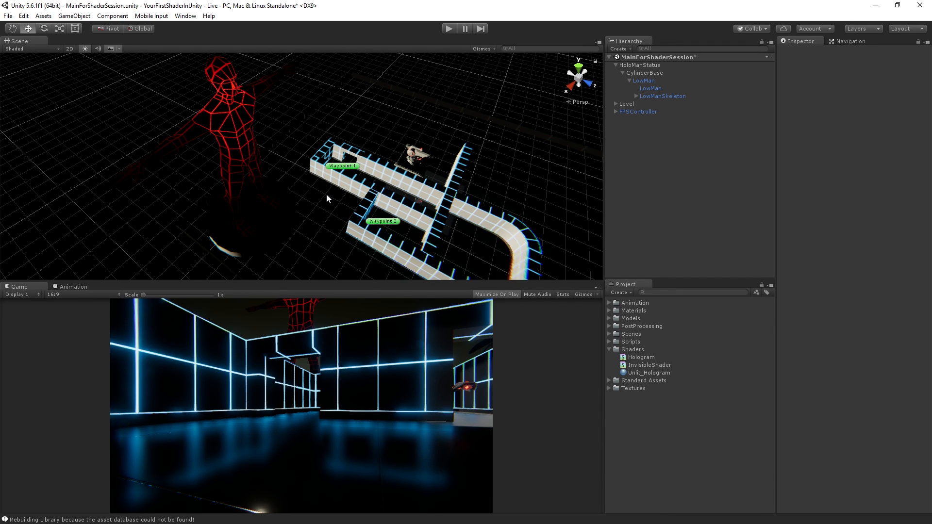